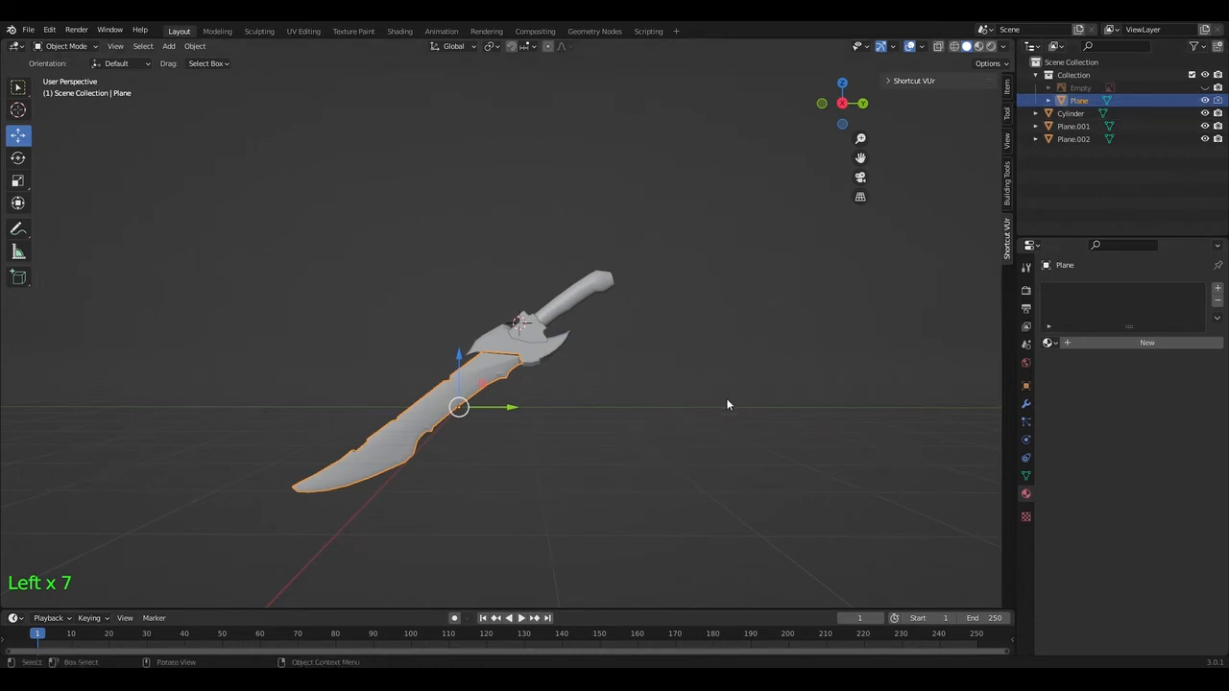
mouse_move(724, 436)
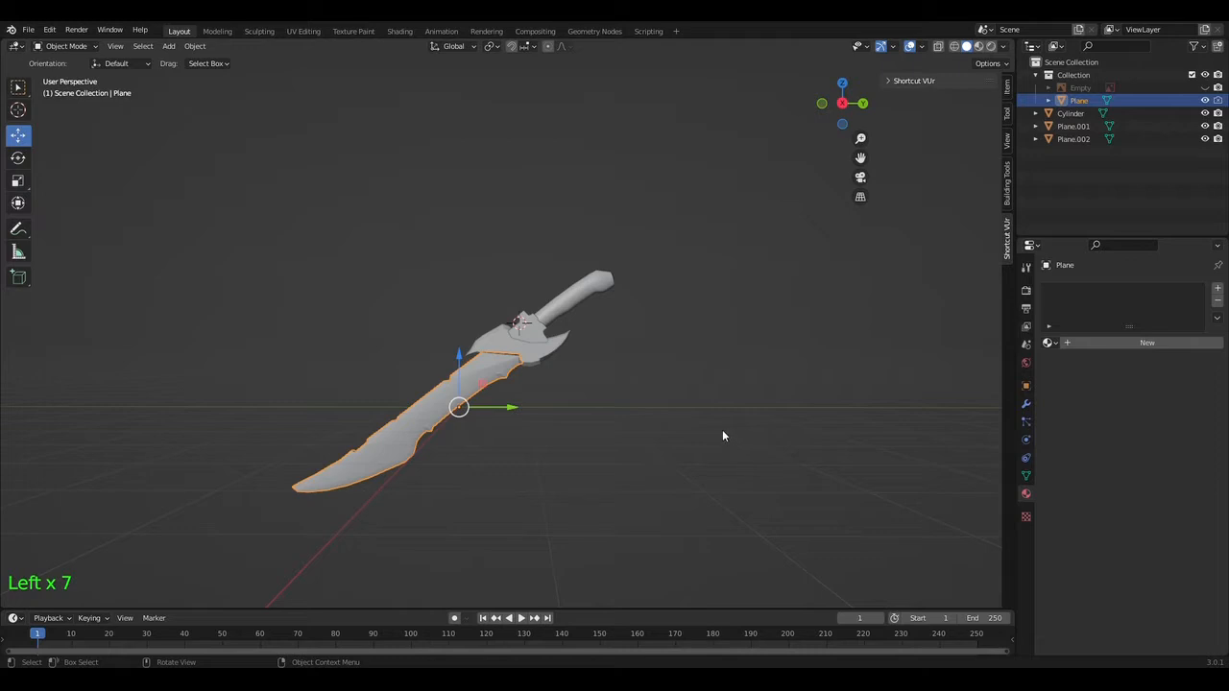
mouse_move(739, 395)
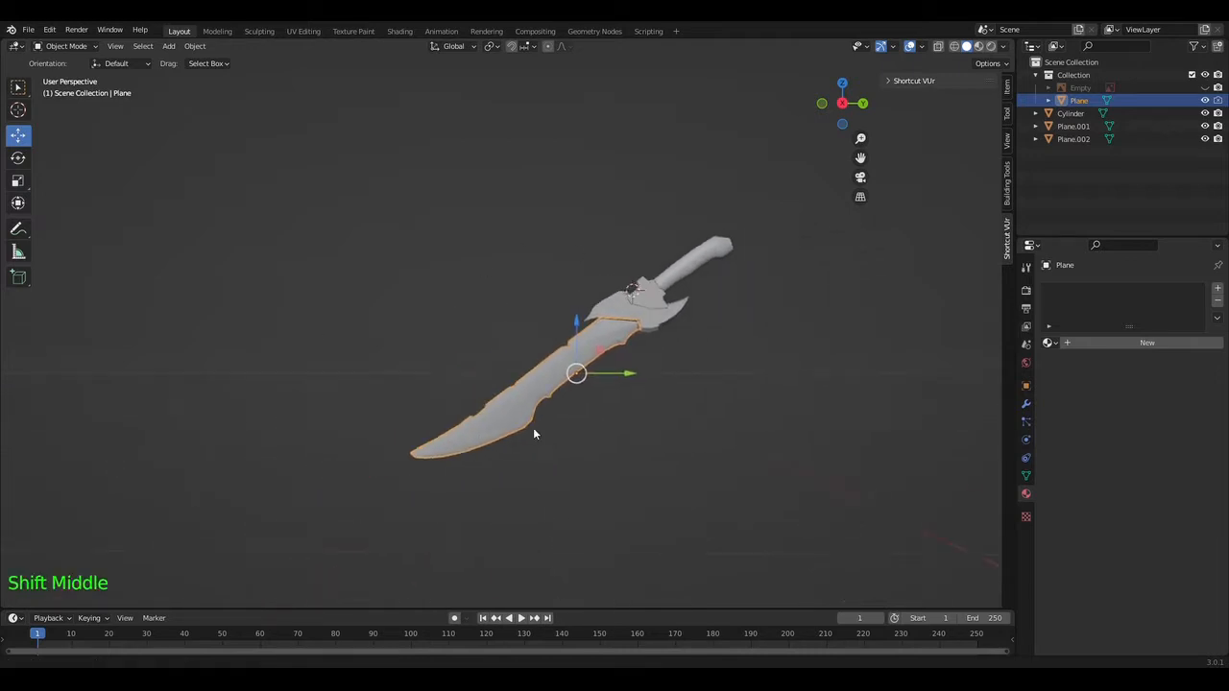
Select the sword's handle cylinder and feed its material's Base Color from an Image Texture node
left_click_drag(534, 434, 646, 283)
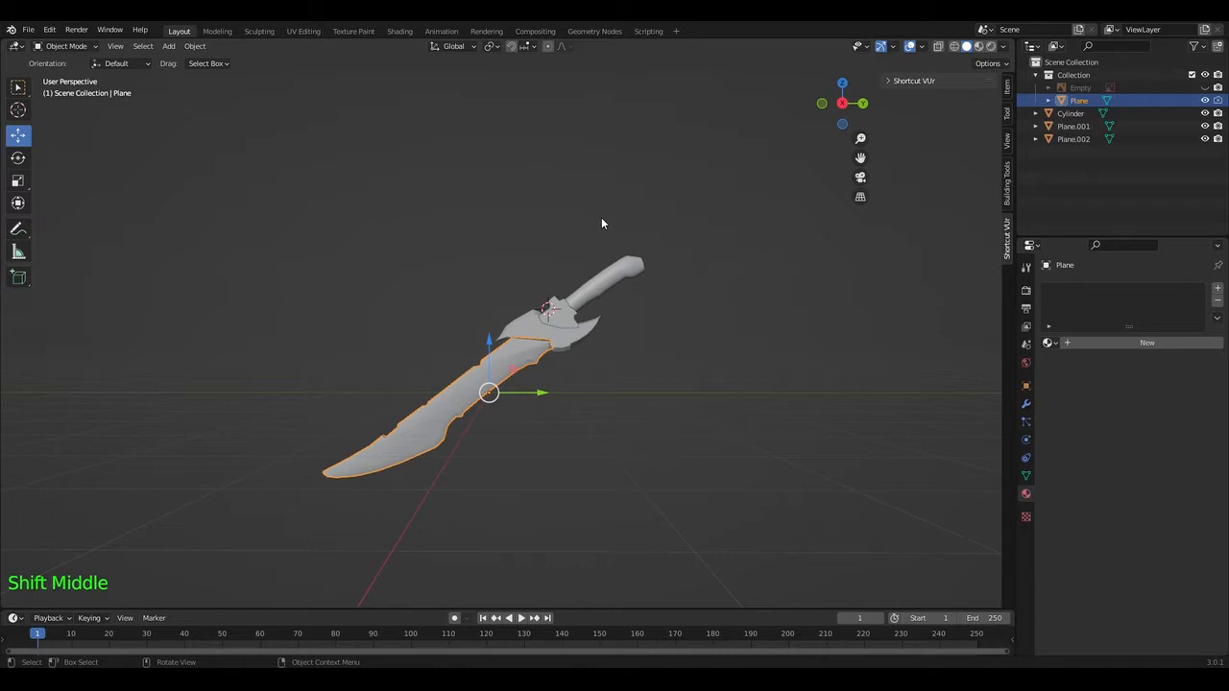
left_click(632, 267)
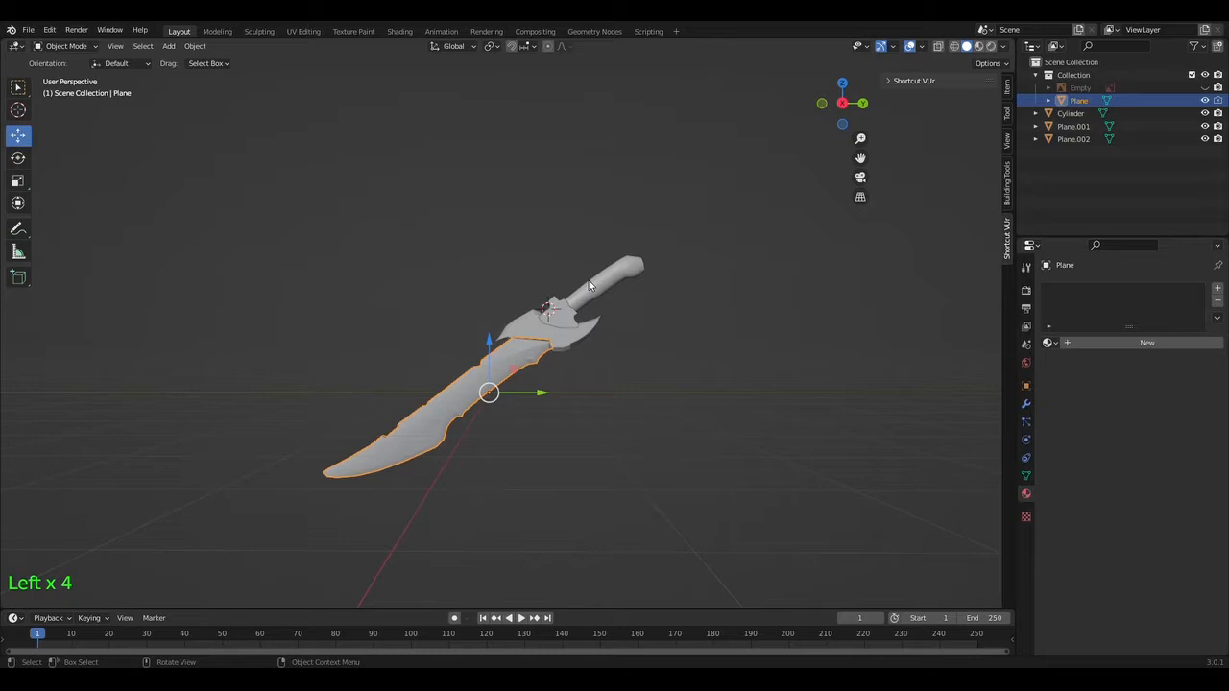
left_click(599, 285)
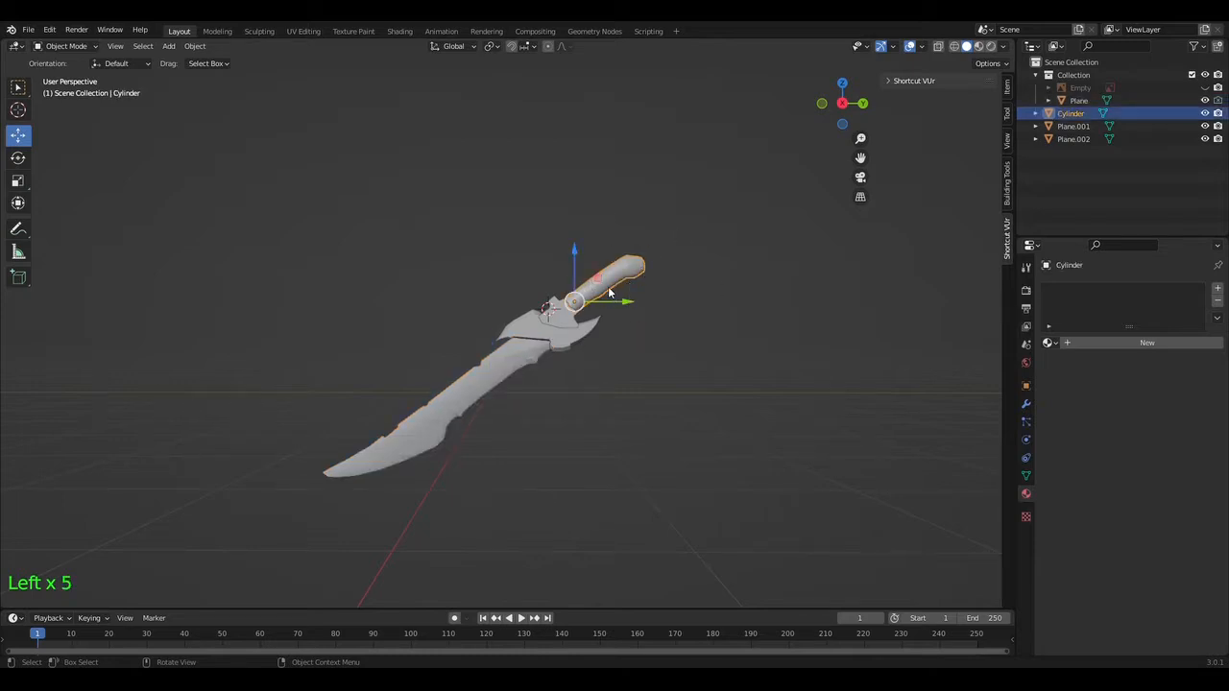
mouse_move(952, 473)
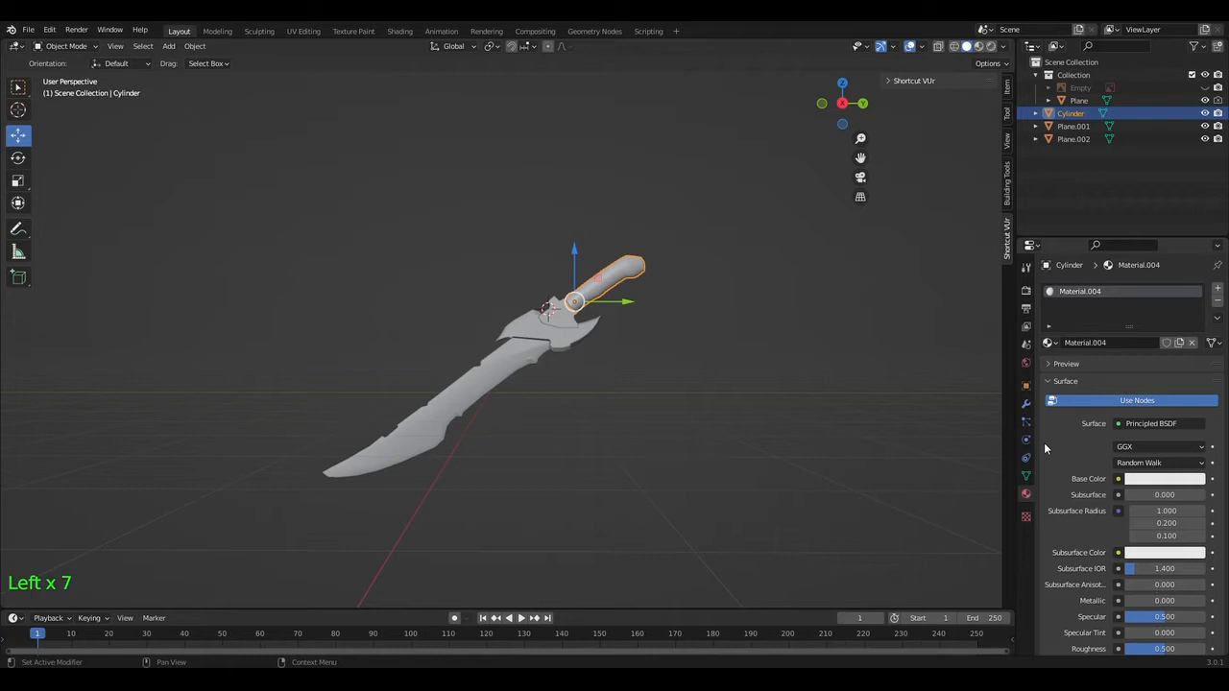
mouse_move(1079, 486)
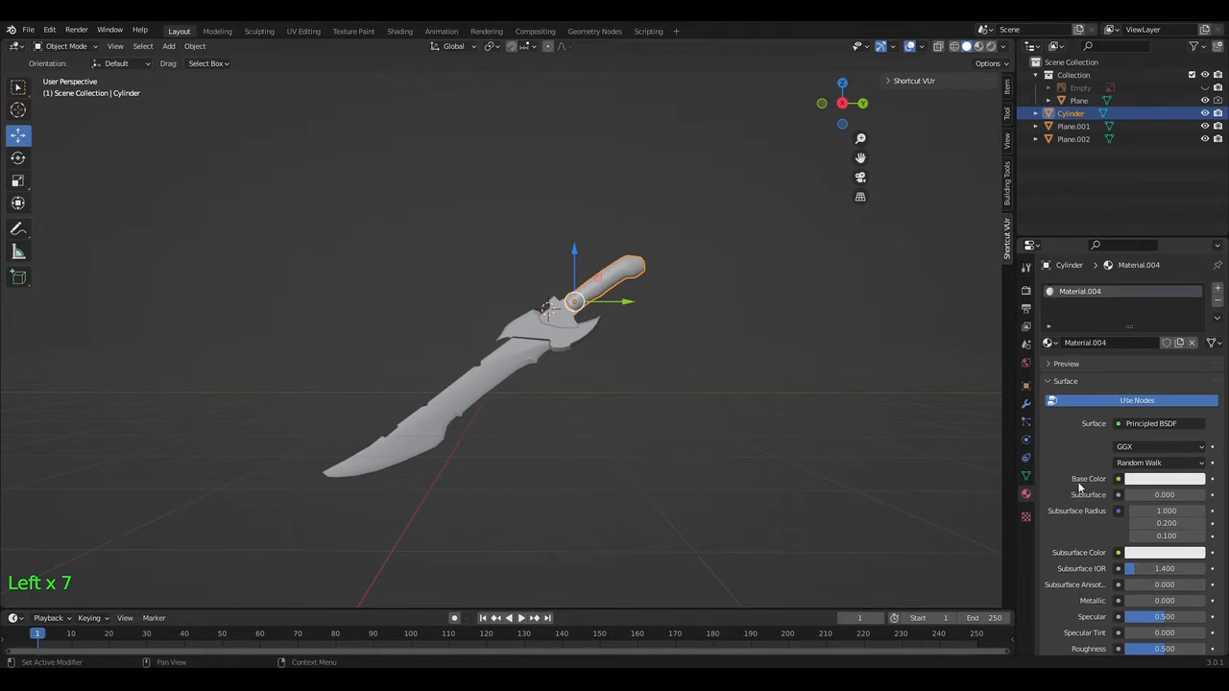
mouse_move(1114, 478)
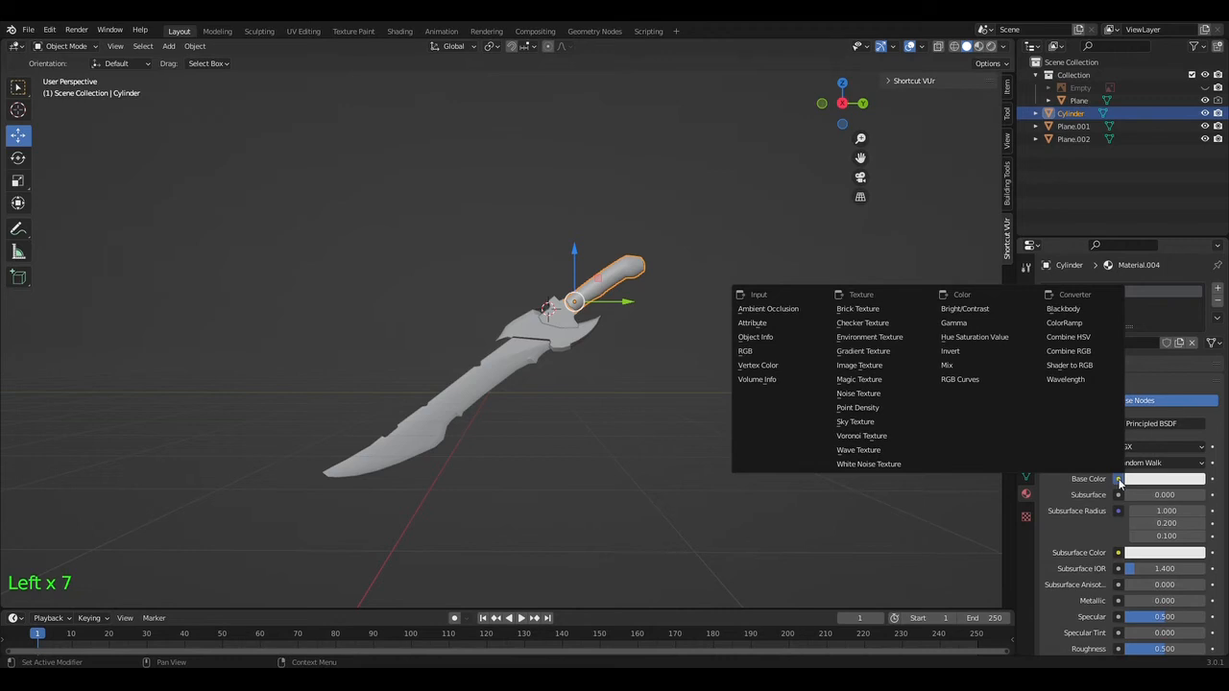
mouse_move(858, 365)
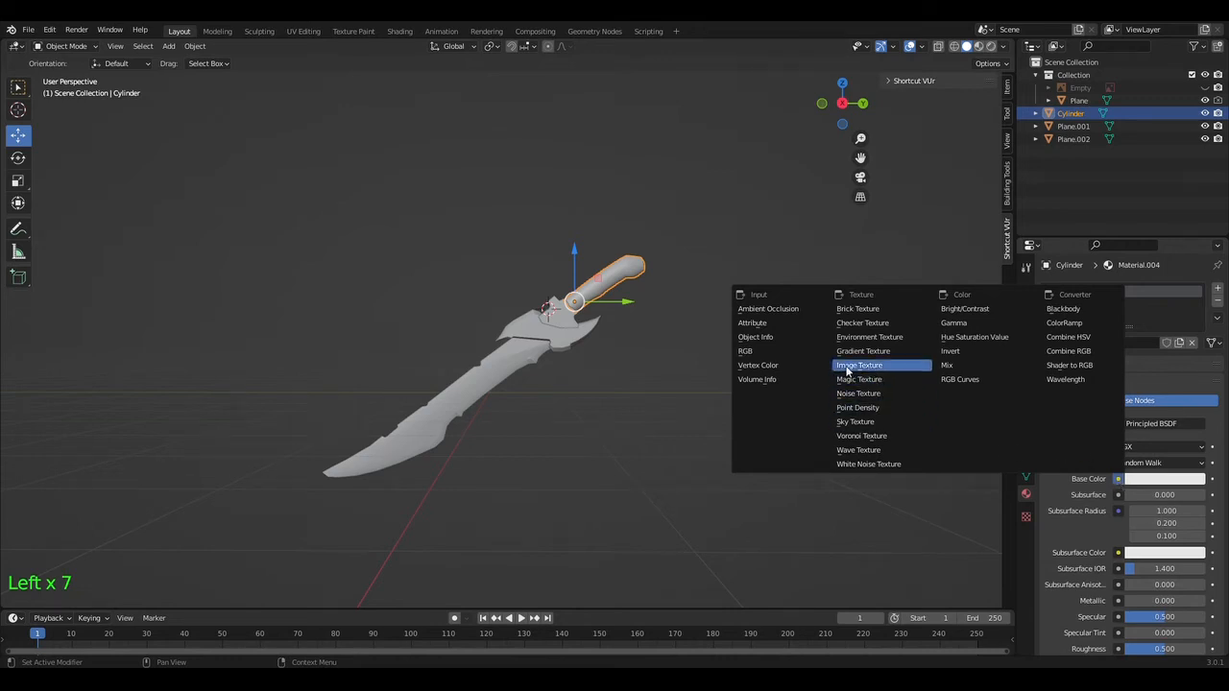
mouse_move(891, 373)
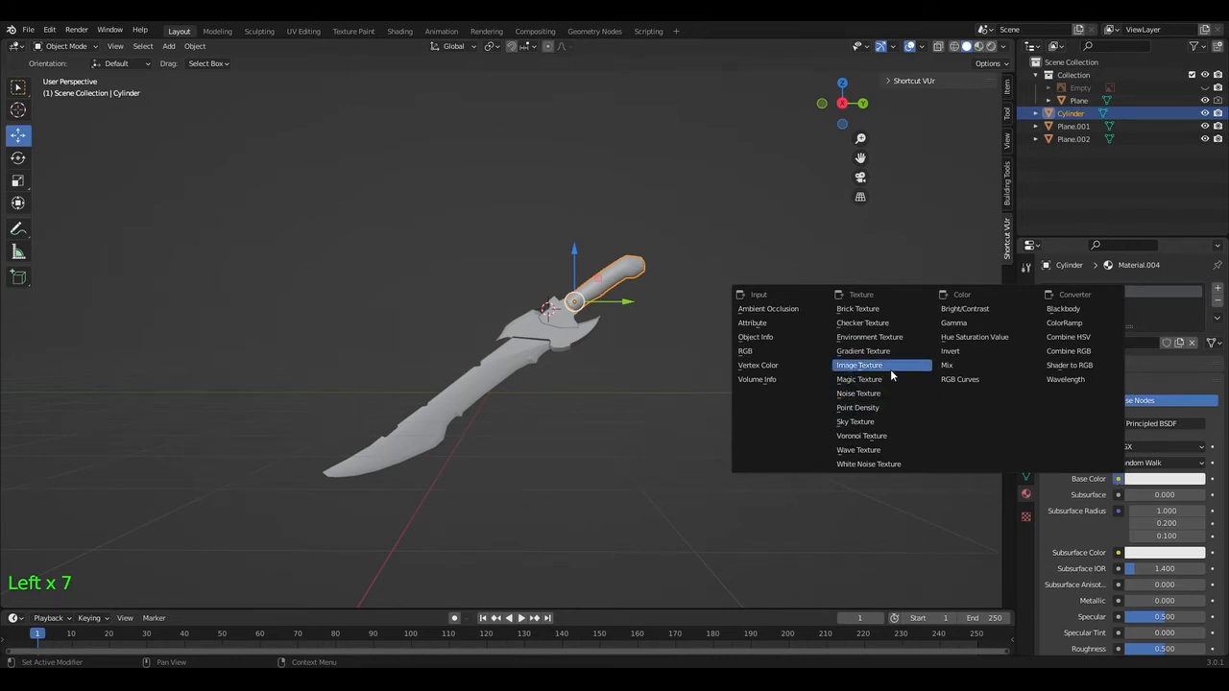
left_click(858, 365)
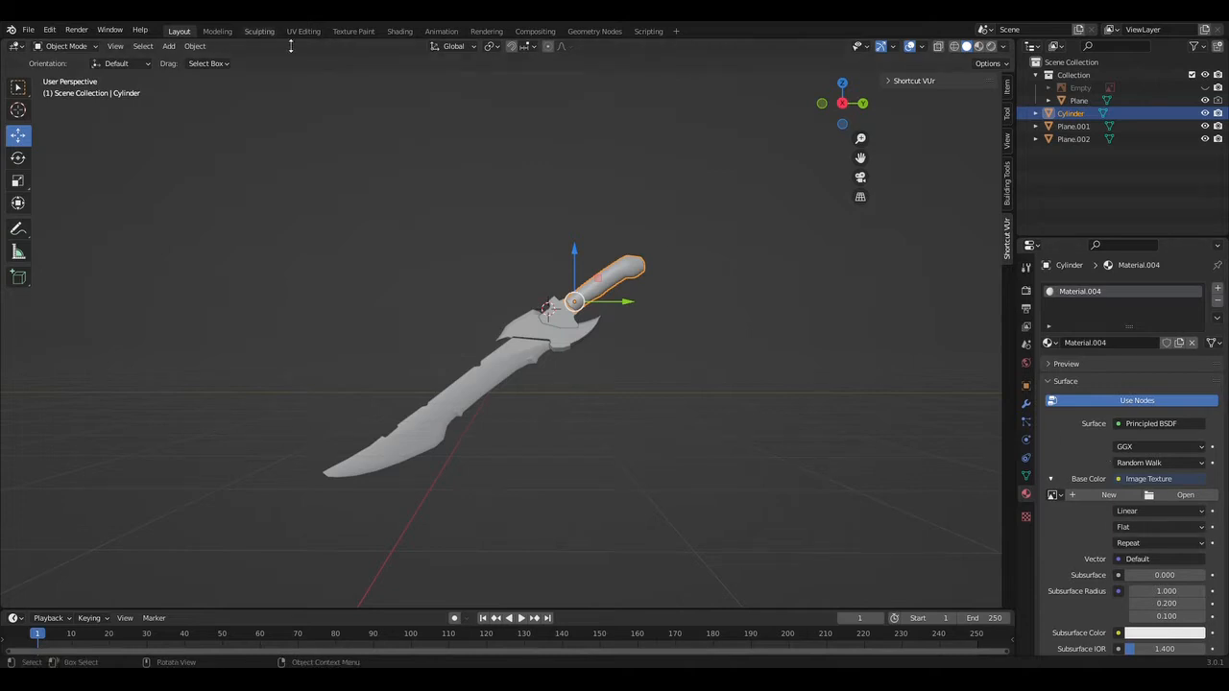
mouse_move(391, 159)
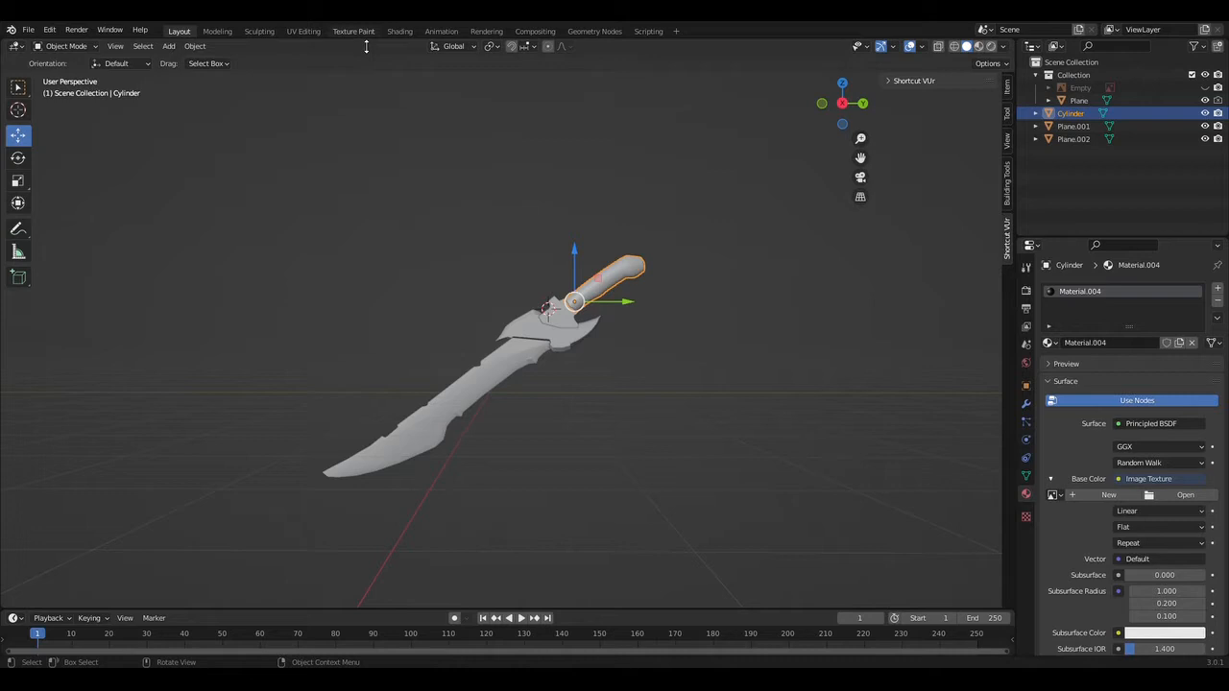
In the UV Editing workspace, assign BLENDER.png palette image to the handle's image texture
left_click(303, 31)
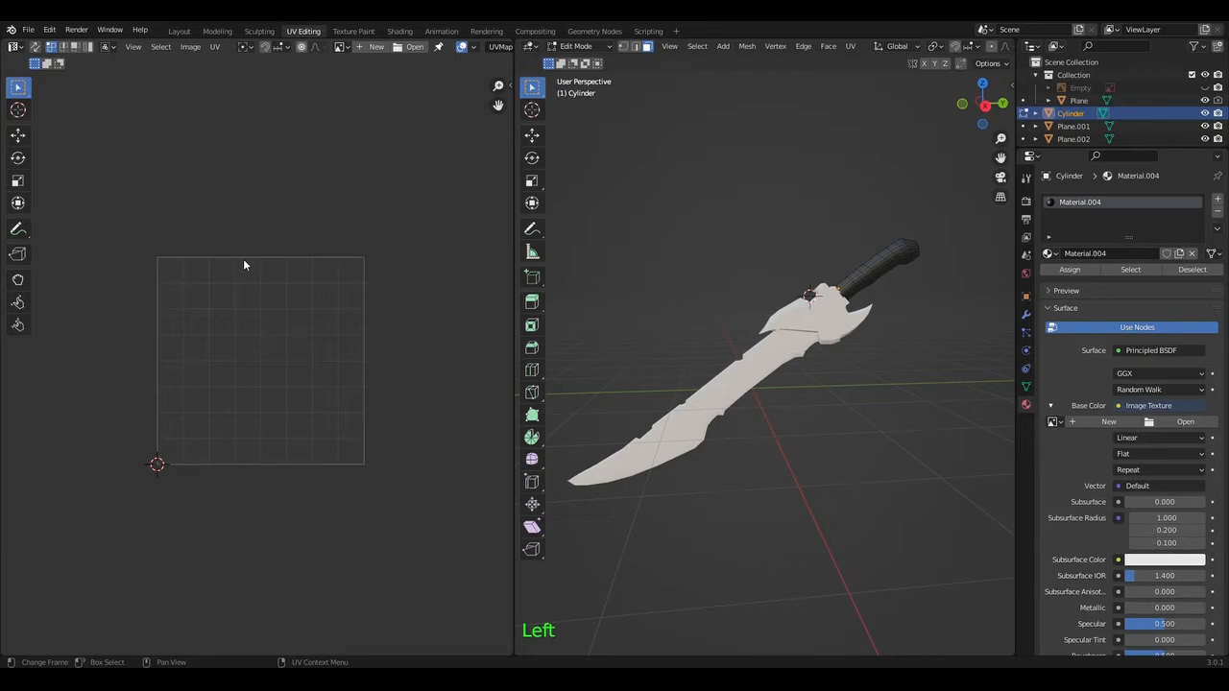
mouse_move(438, 327)
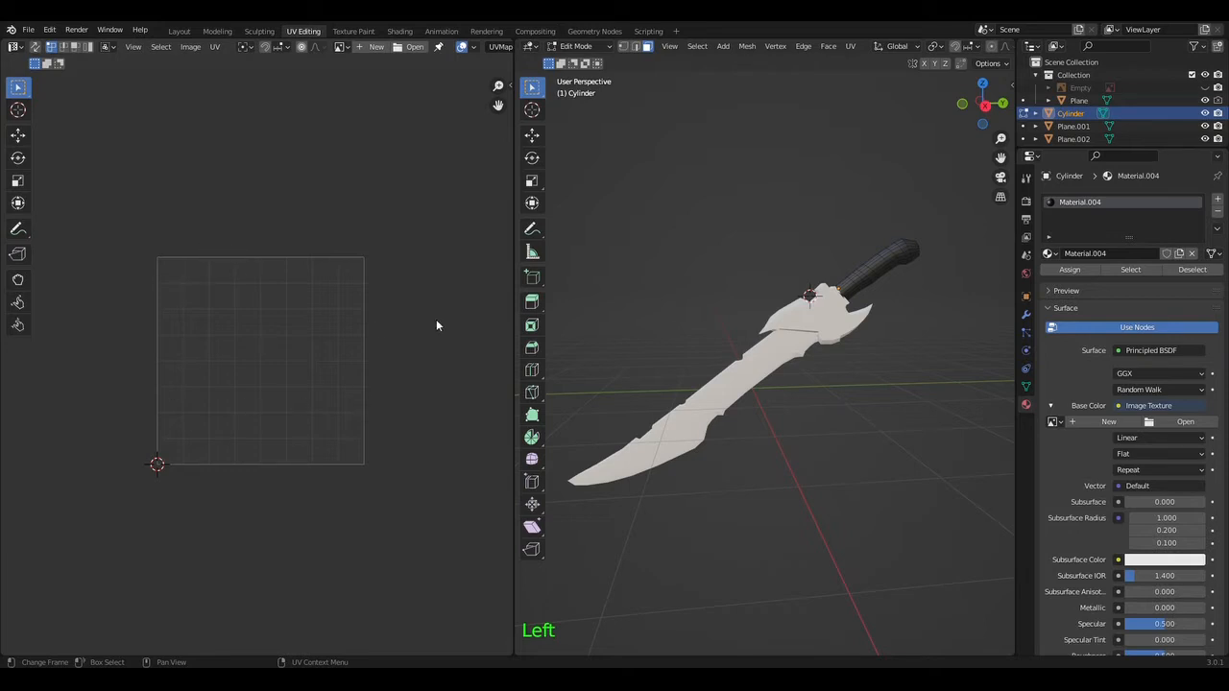
mouse_move(284, 365)
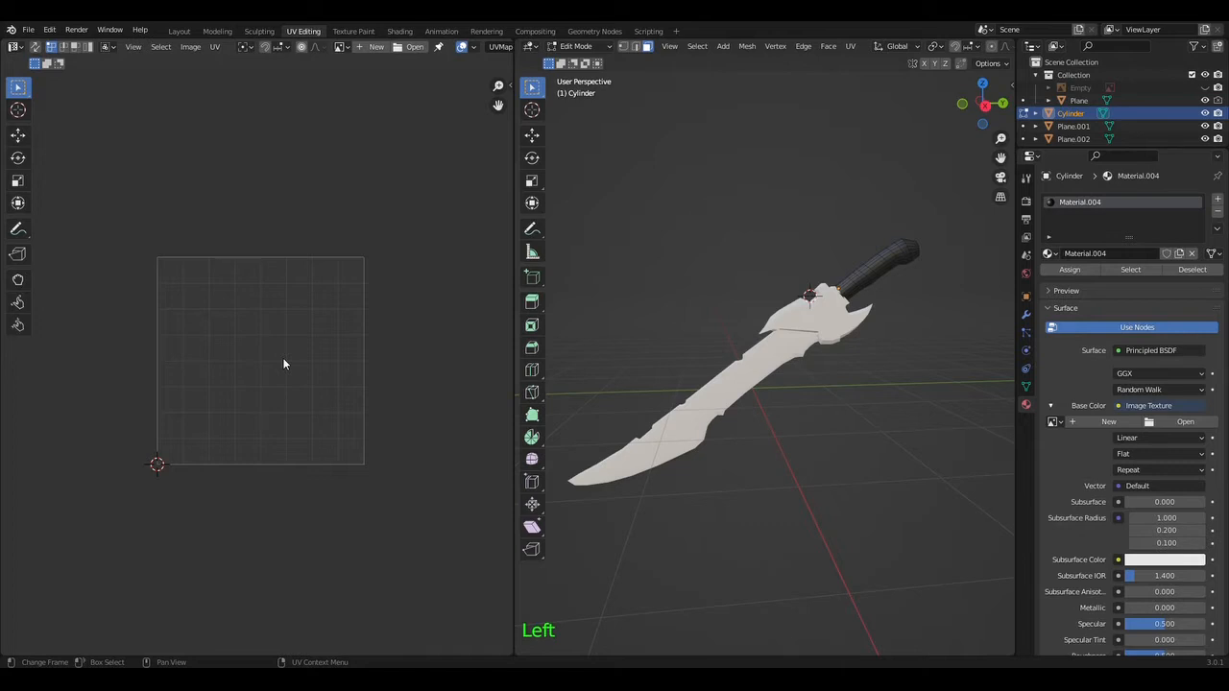
mouse_move(359, 92)
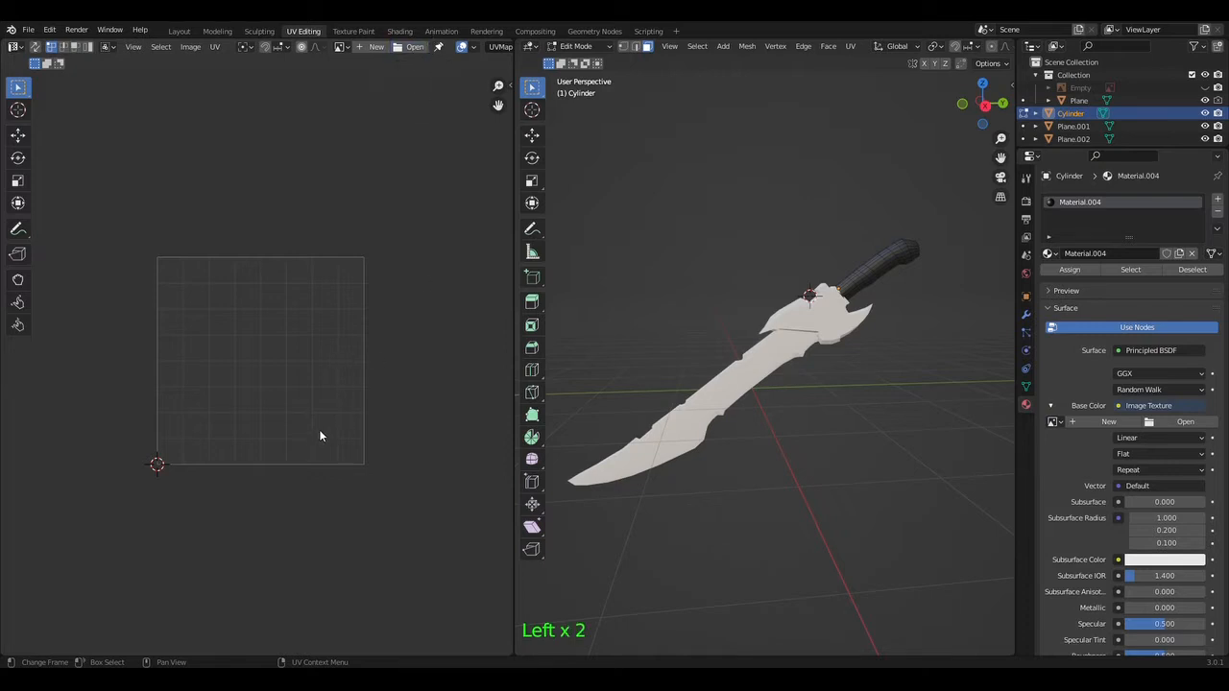
mouse_move(512, 273)
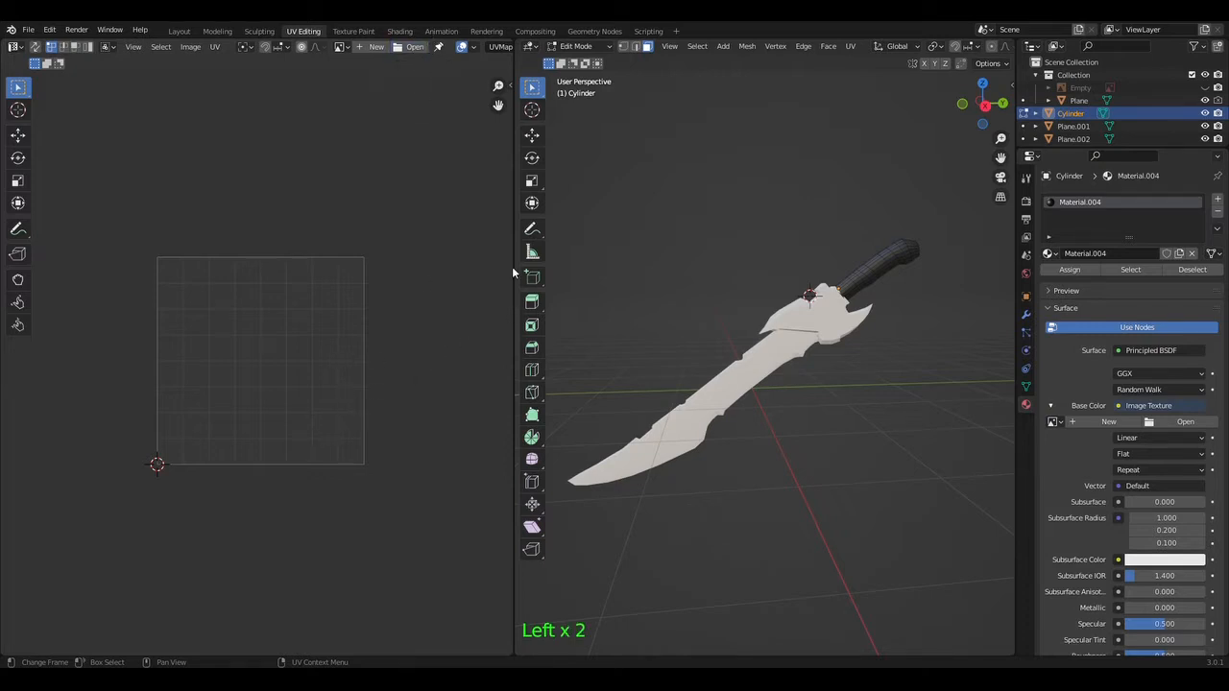
mouse_move(676, 322)
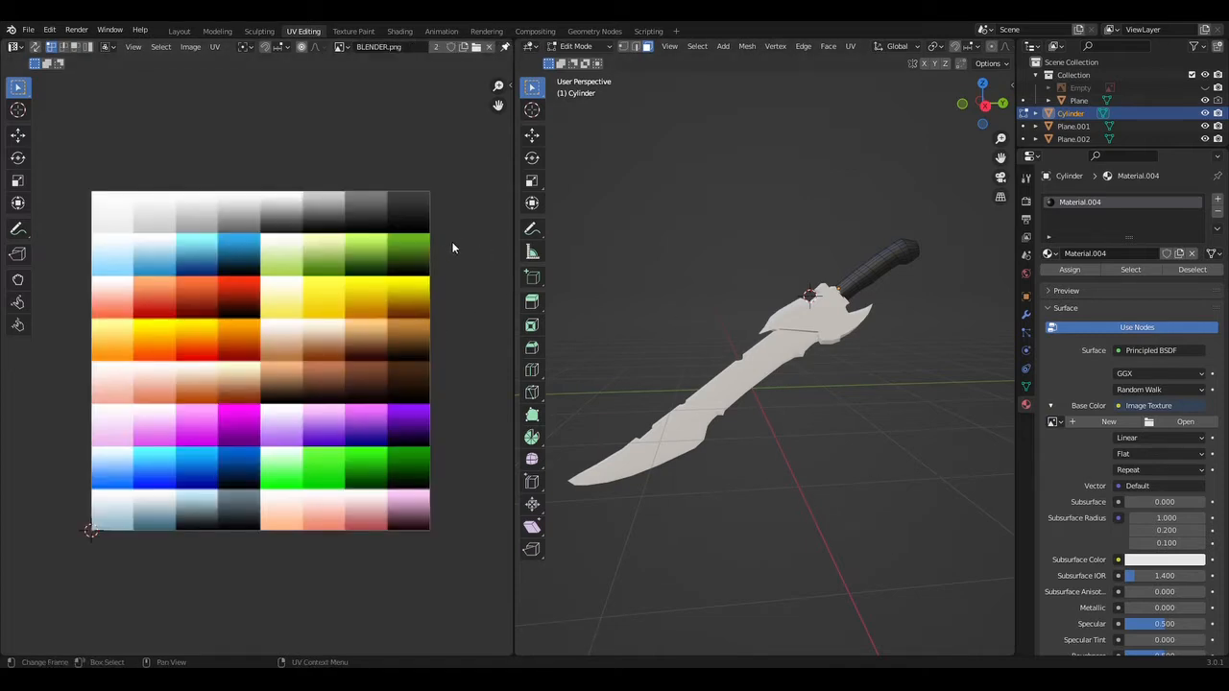
mouse_move(298, 438)
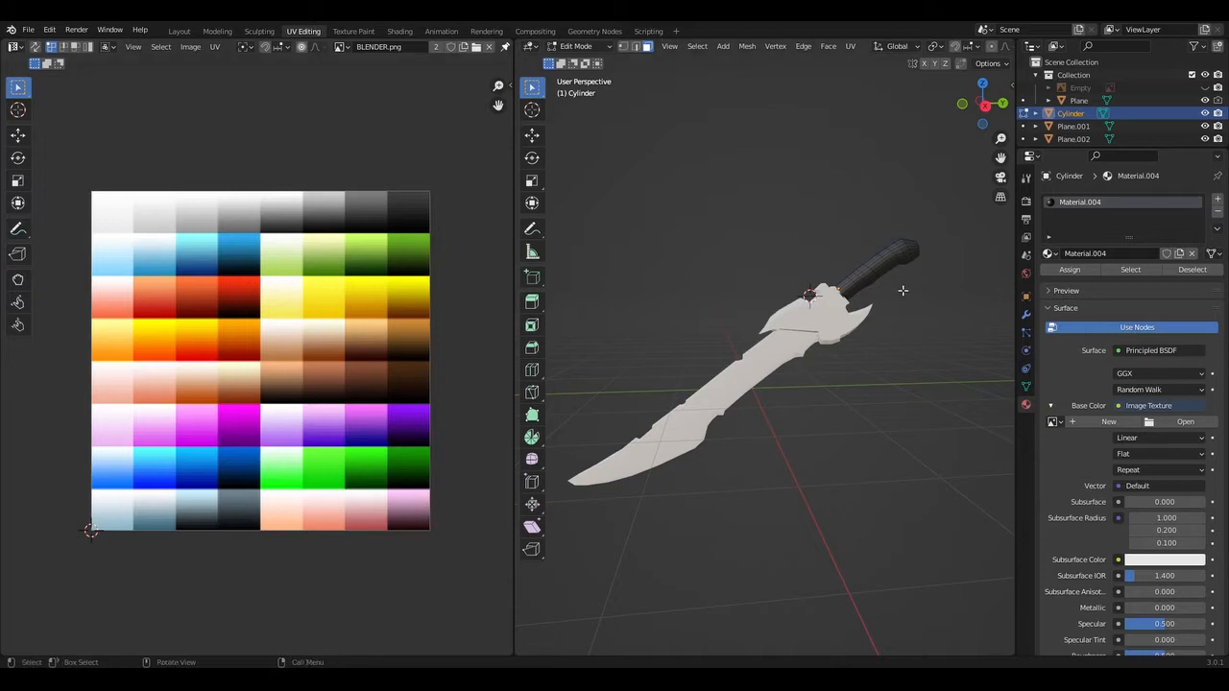
left_click(1054, 423)
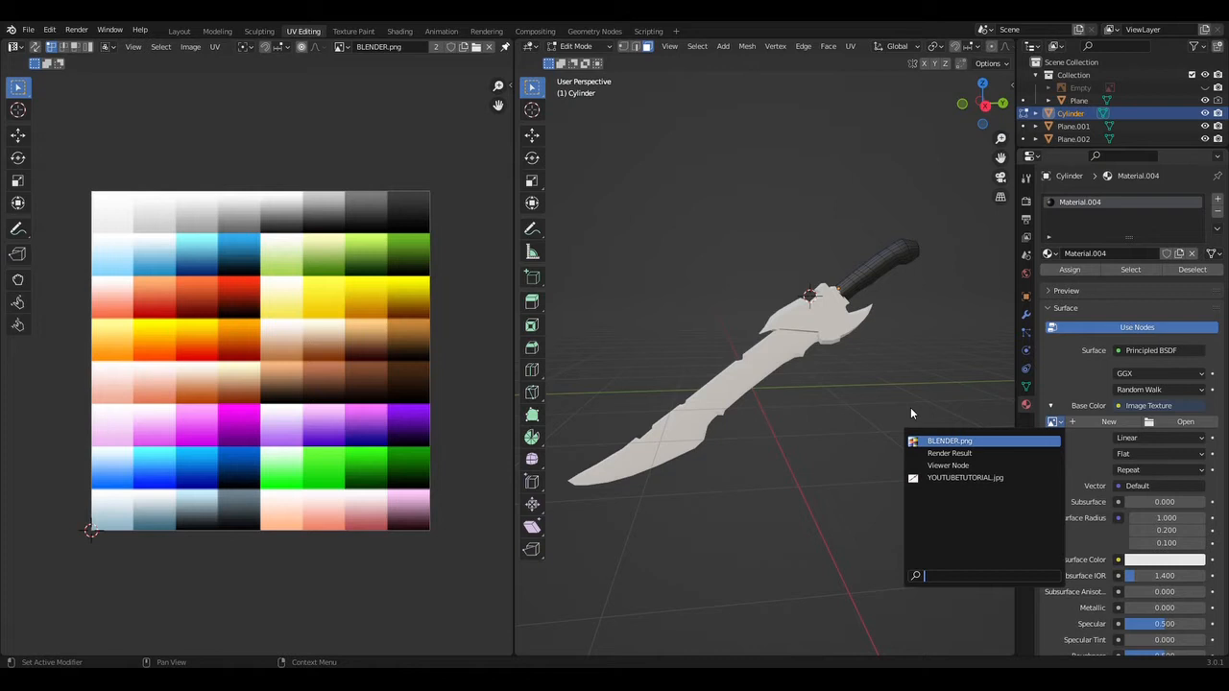
left_click(953, 440)
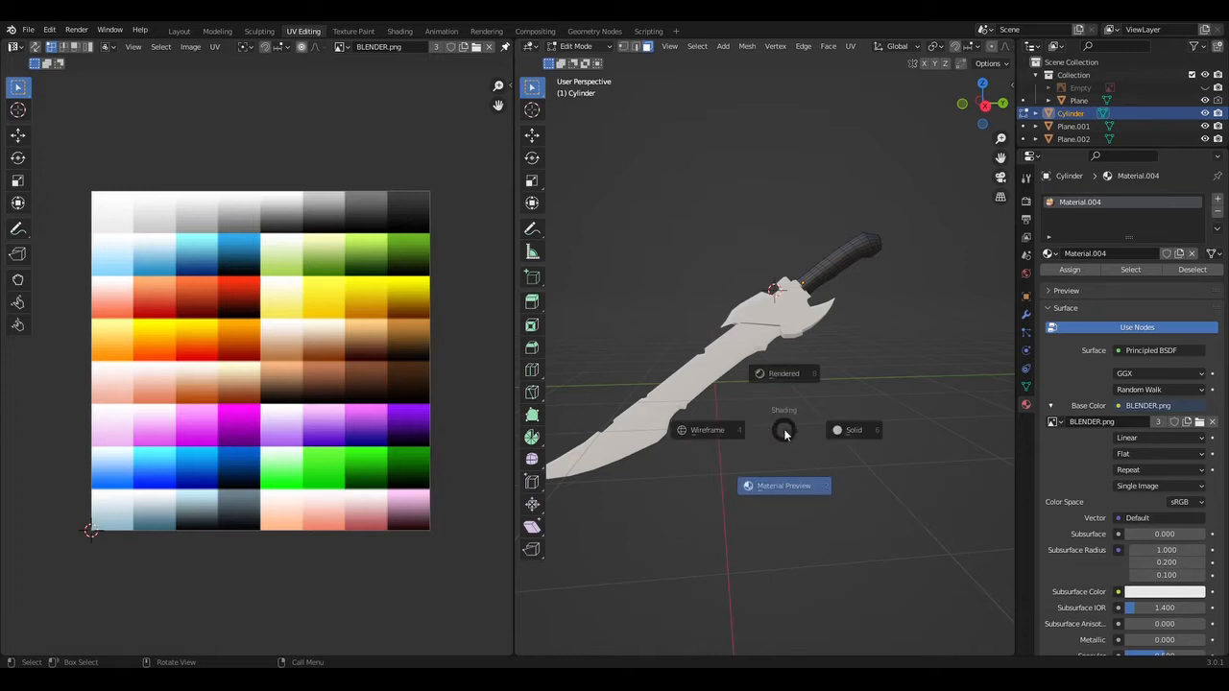
With material preview shading on, select all handle faces and Project from View onto the palette
key("z")
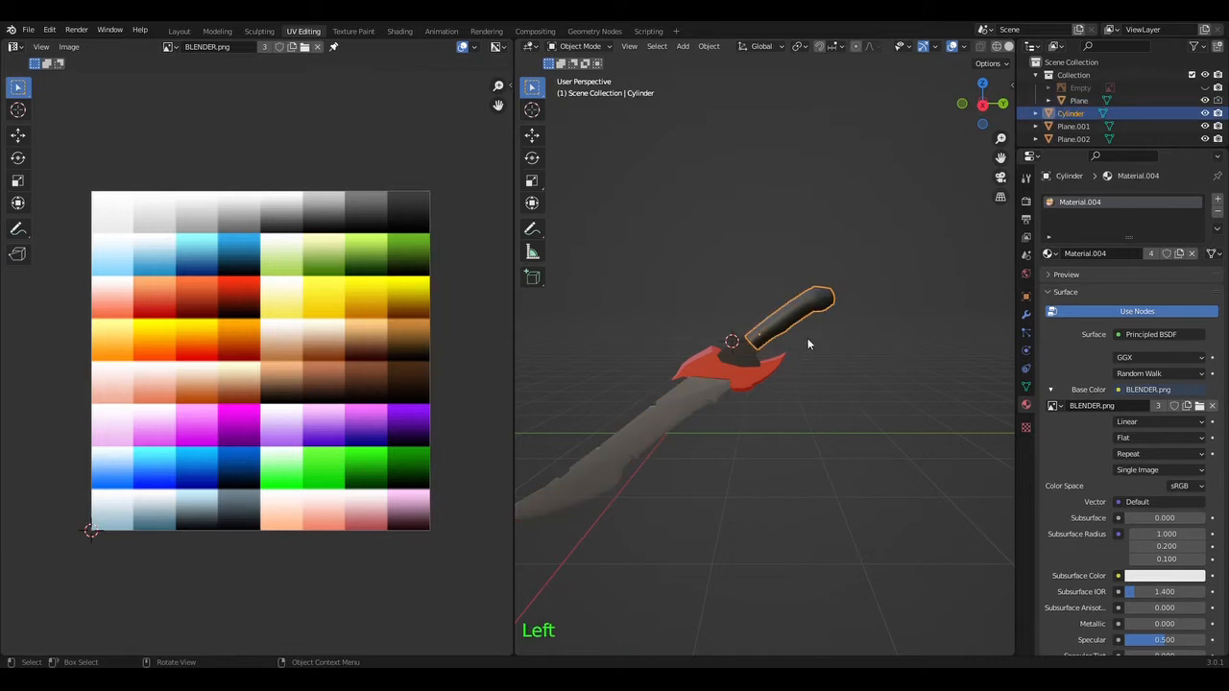
key("Tab")
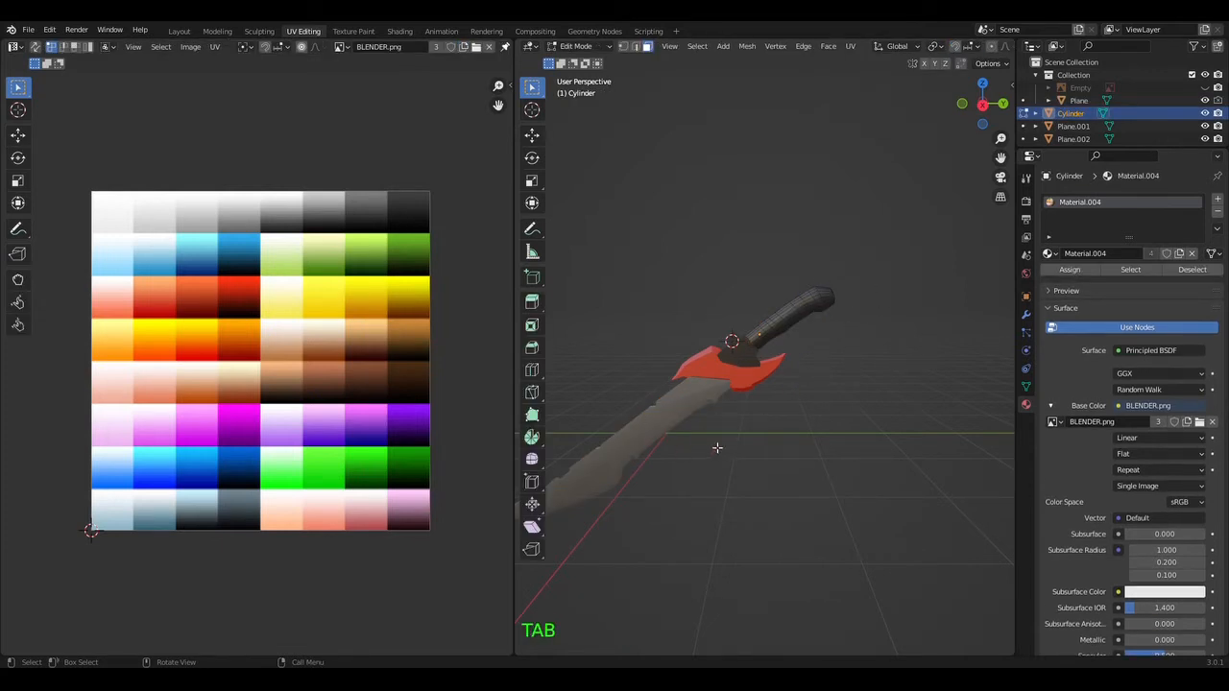
mouse_move(686, 402)
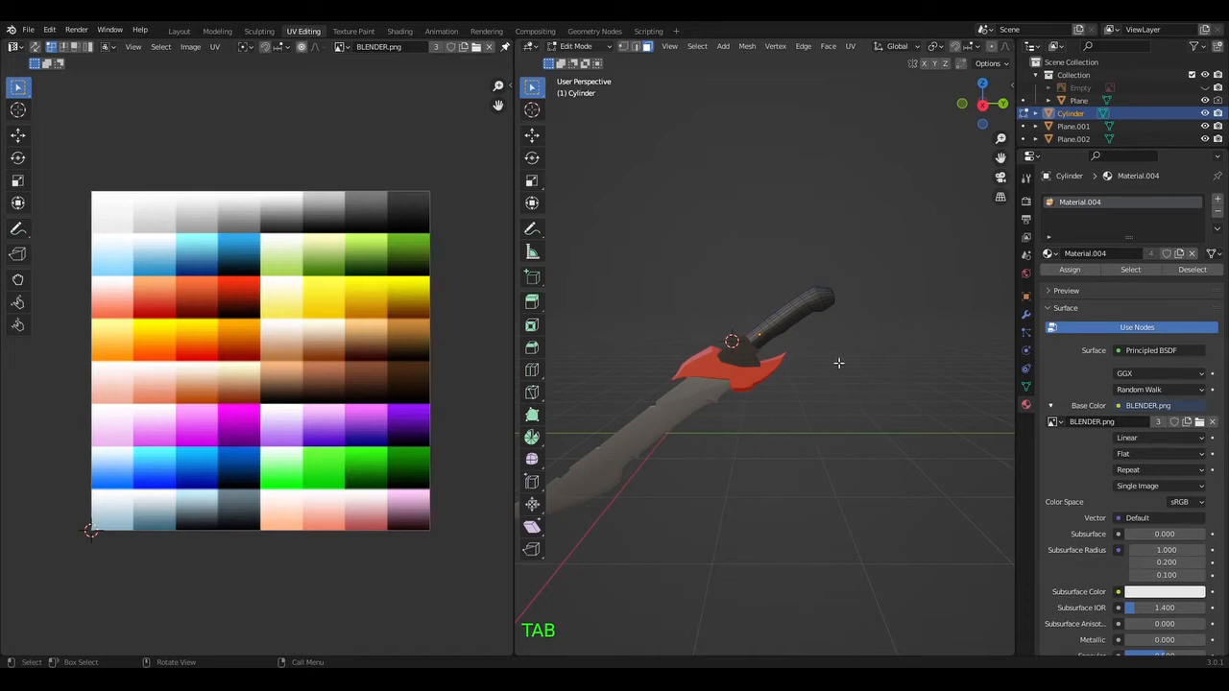
key("A")
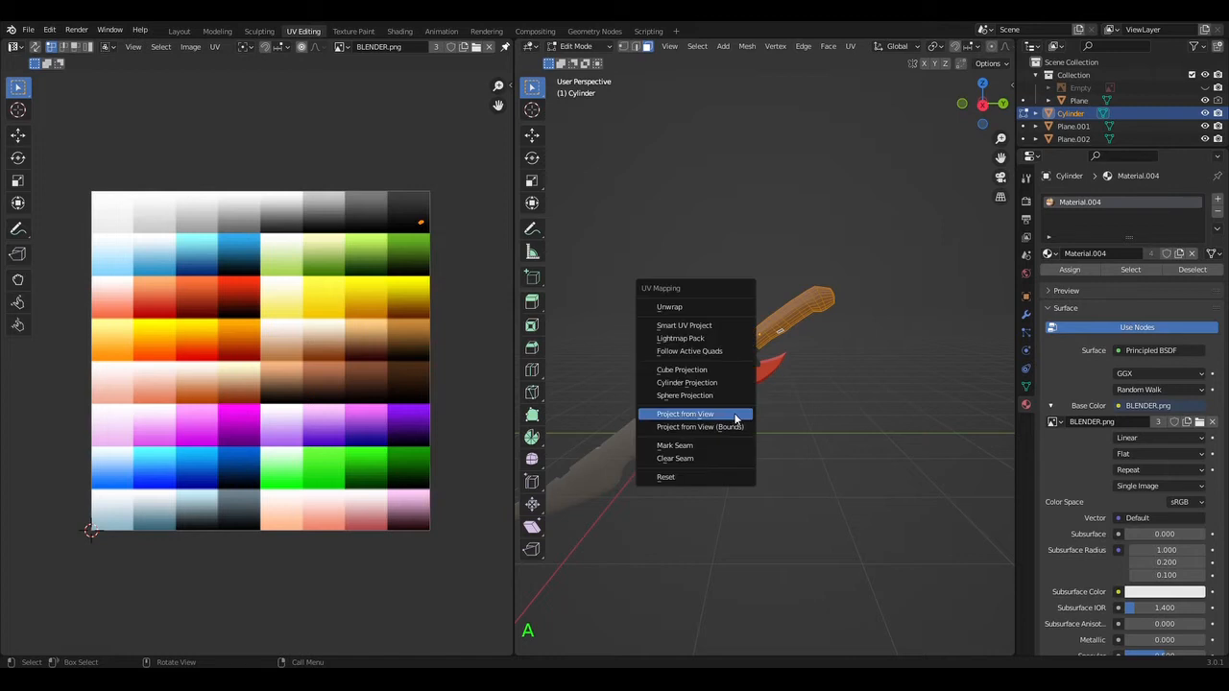
left_click(684, 415)
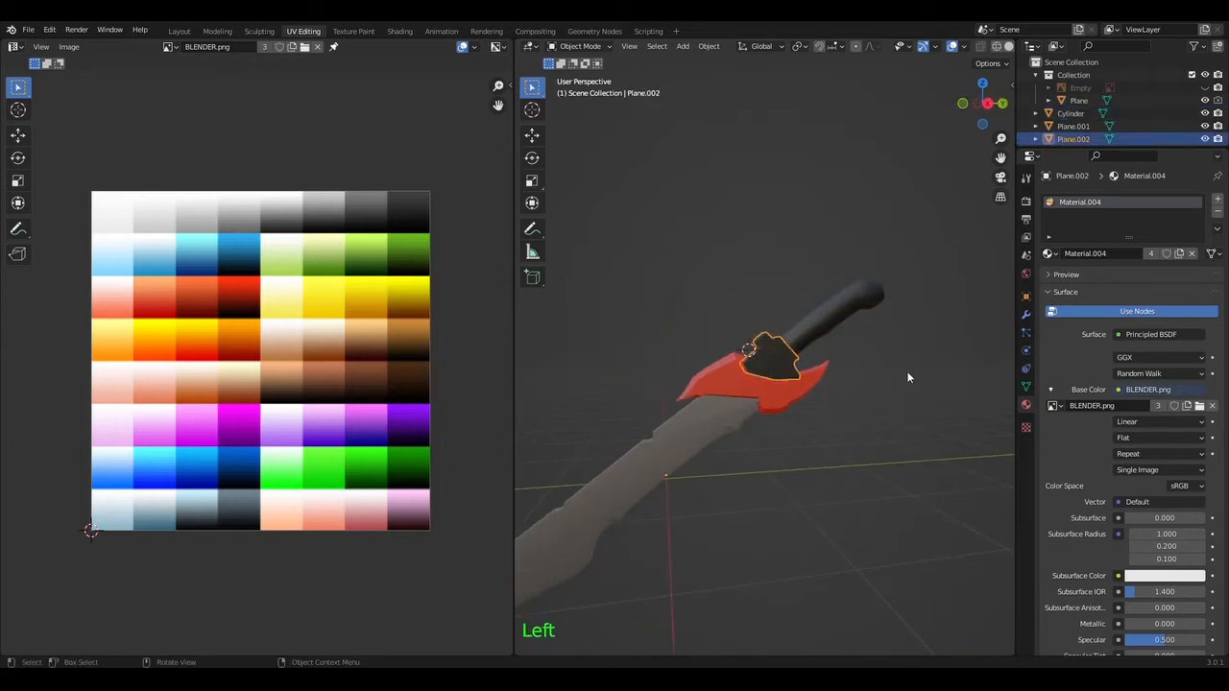
Project the guard Plane.002 from view and shrink its UVs onto the palette's red swatch
key("Tab")
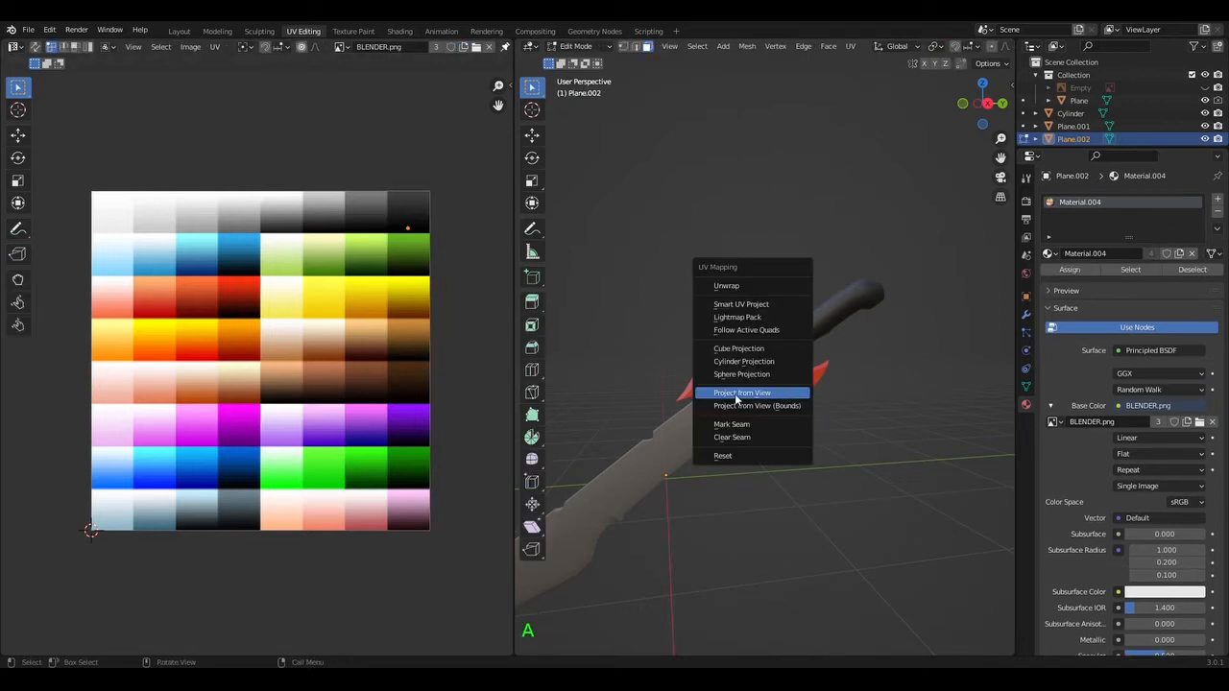
left_click(742, 391)
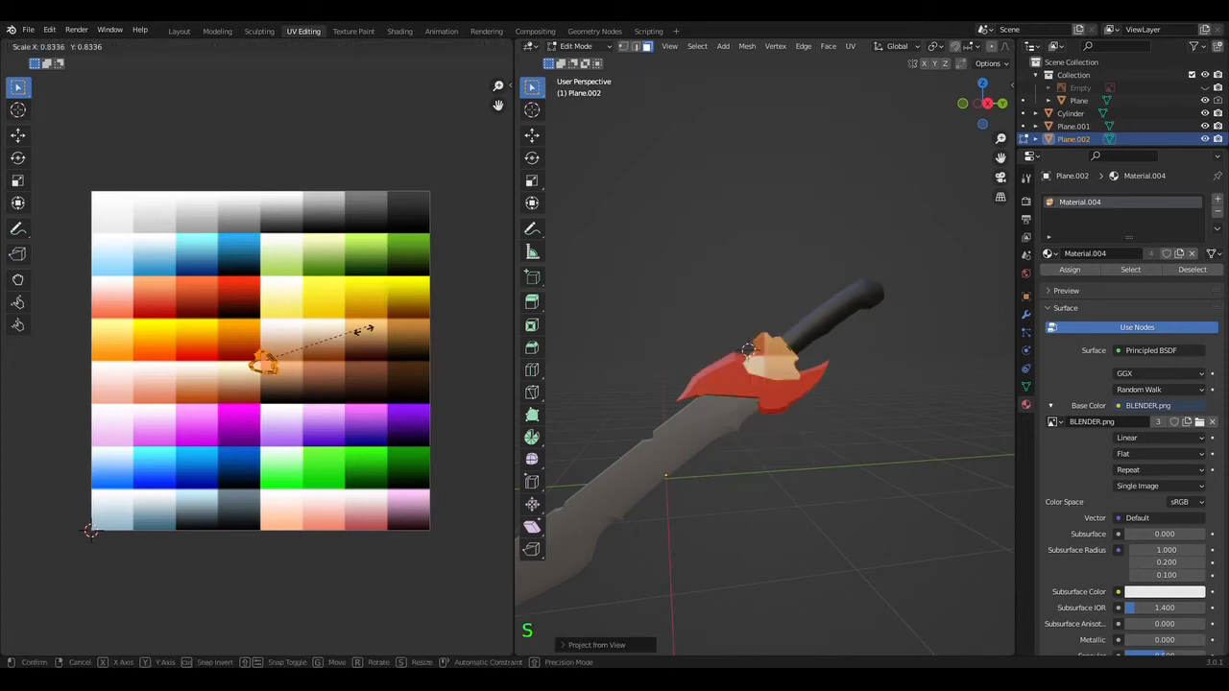
left_click(269, 407)
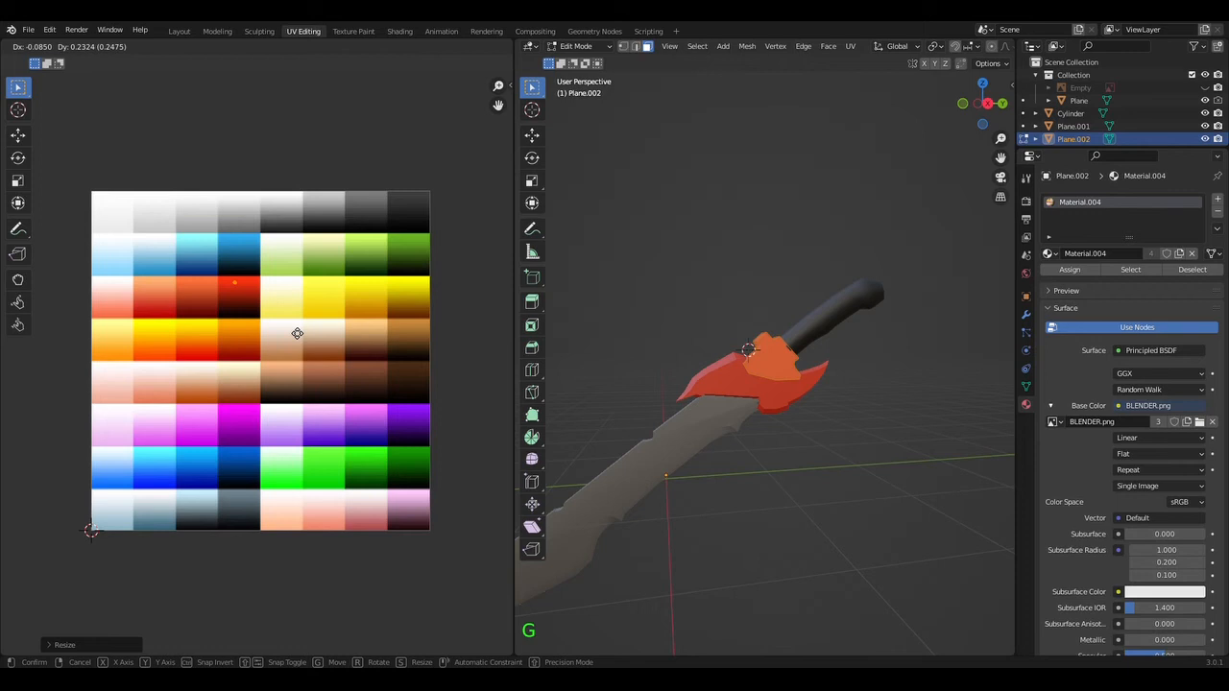
scroll("down", 3)
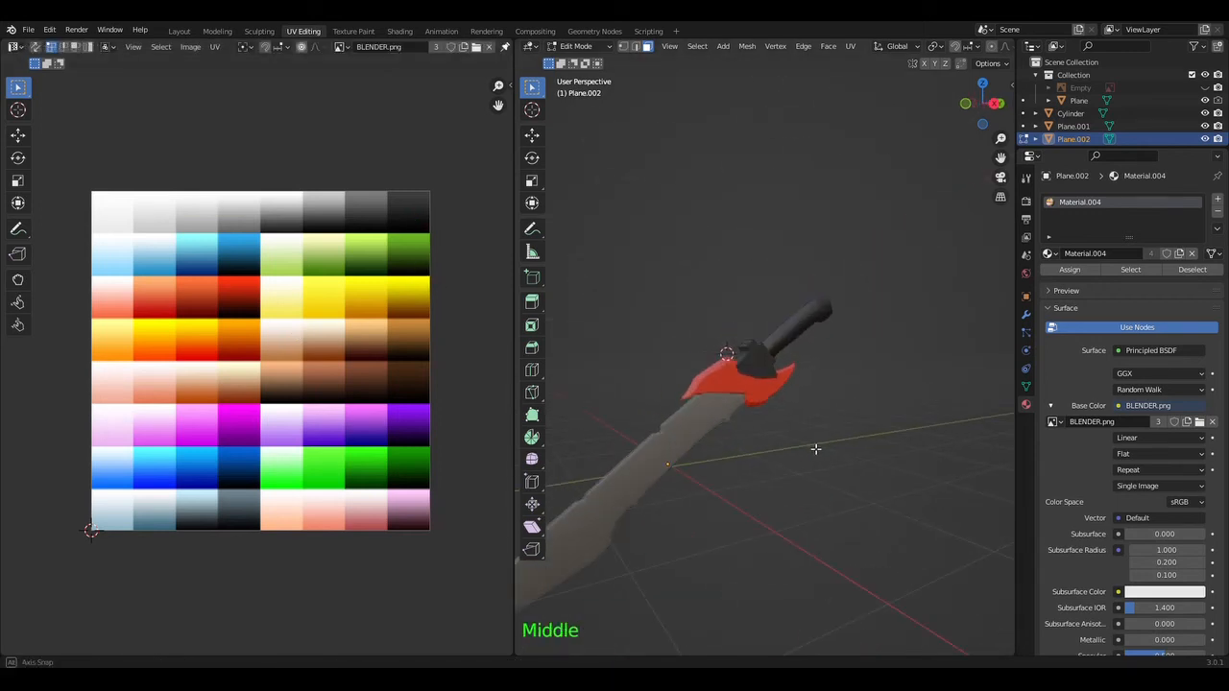
left_click_drag(816, 449, 674, 460)
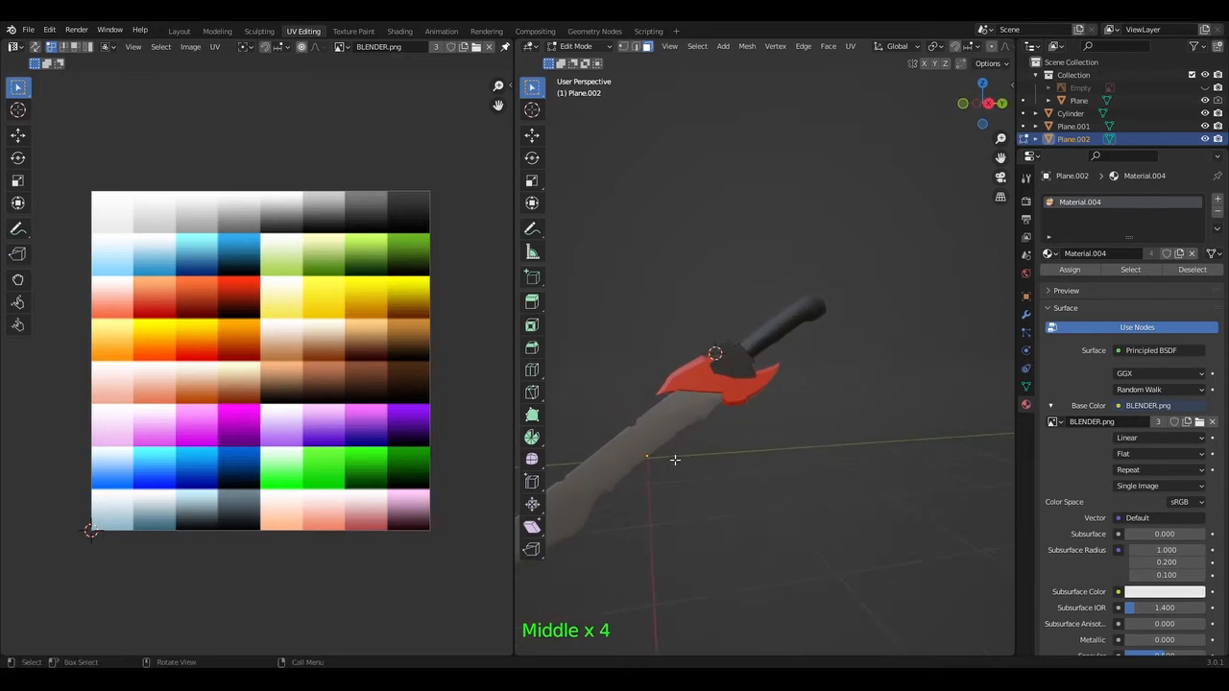
scroll("down", 3)
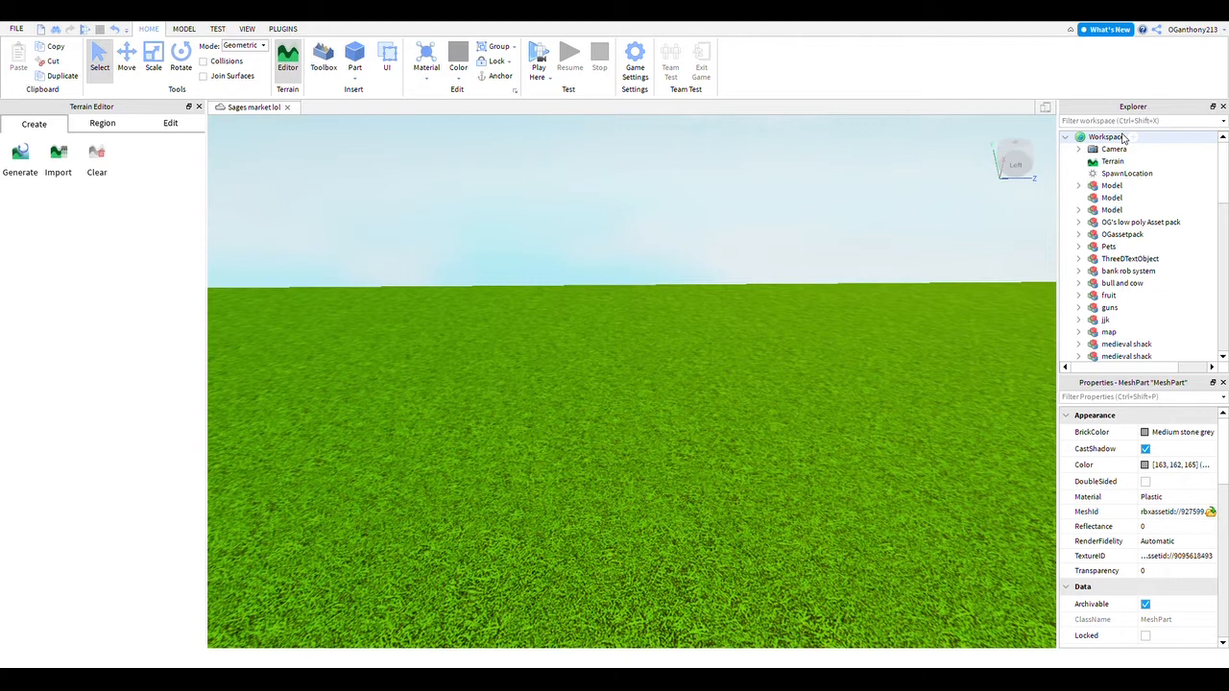
Select the Workspace in Roblox Studio as the parent for the new MeshPart
left_click(1110, 137)
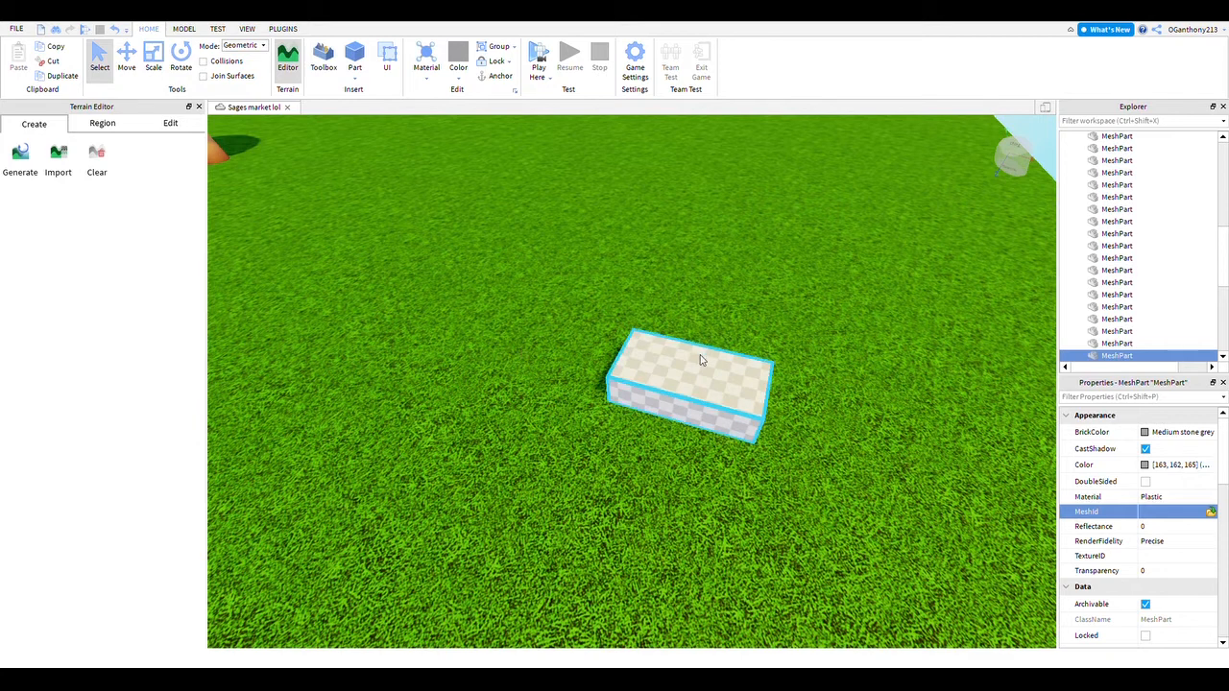
mouse_move(741, 353)
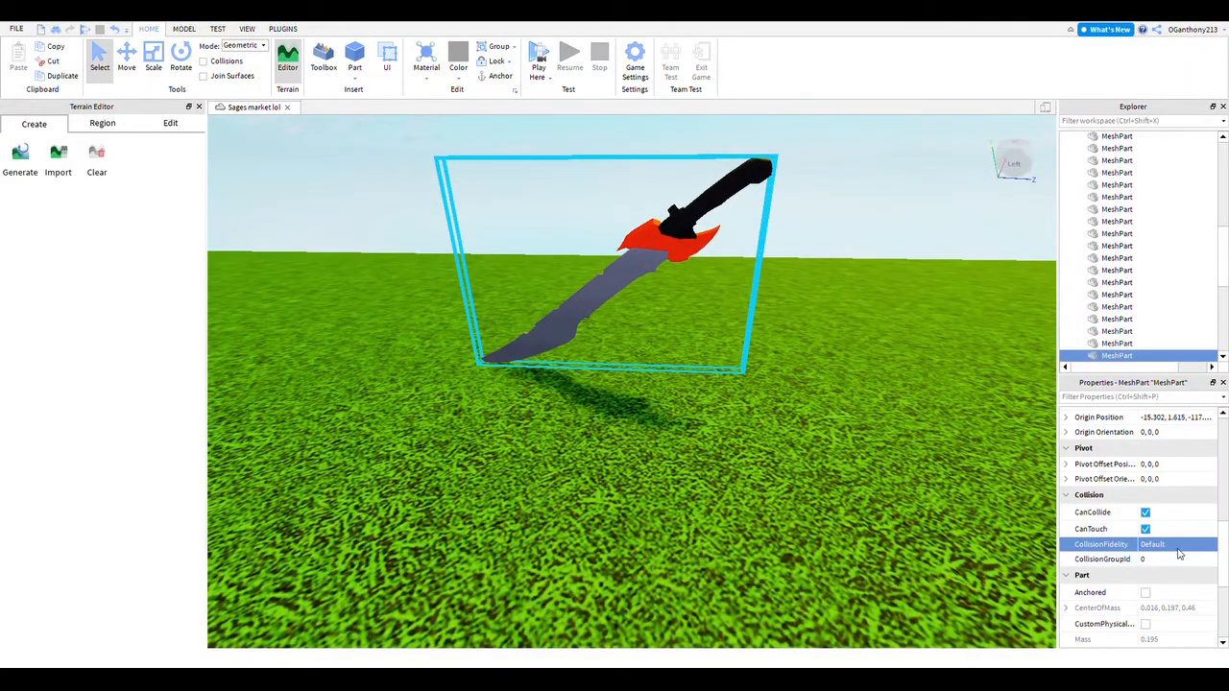
scroll("down", 3)
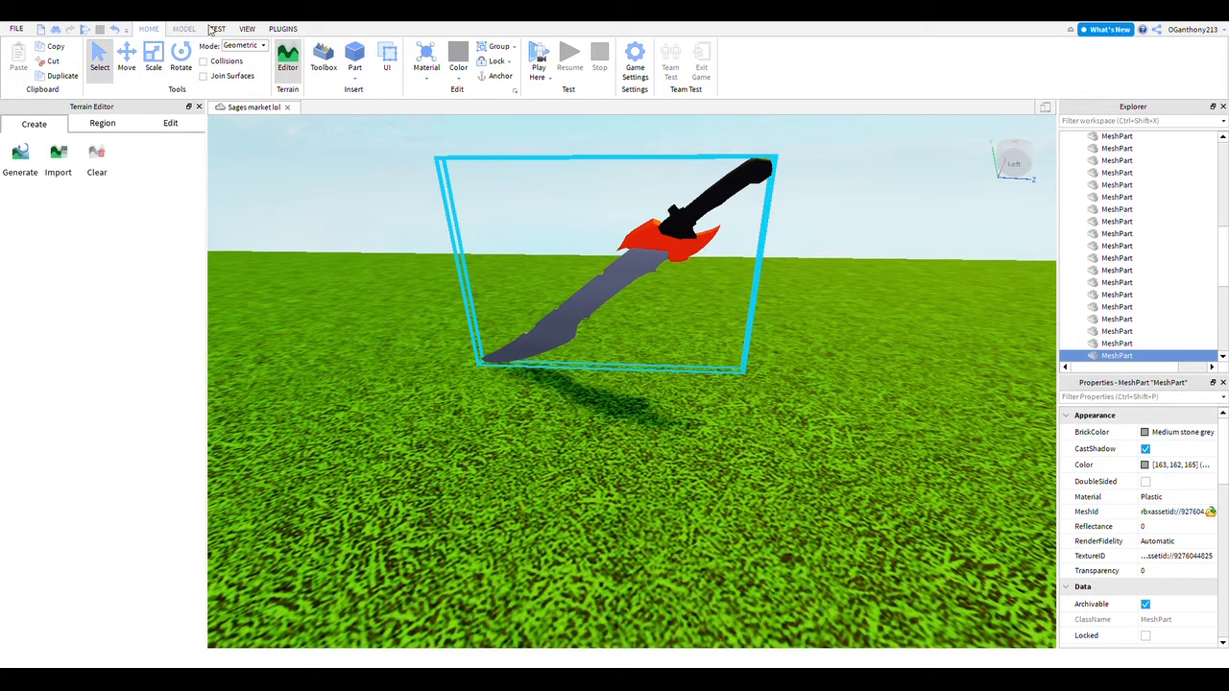
left_click(247, 27)
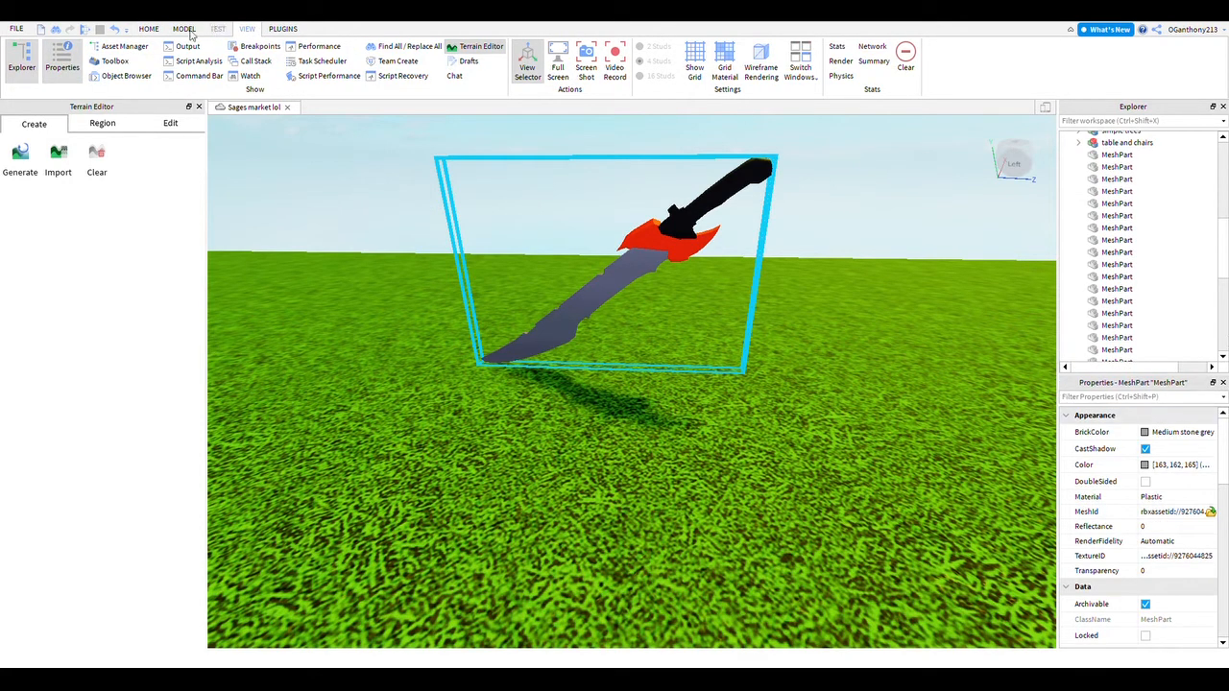
left_click(150, 23)
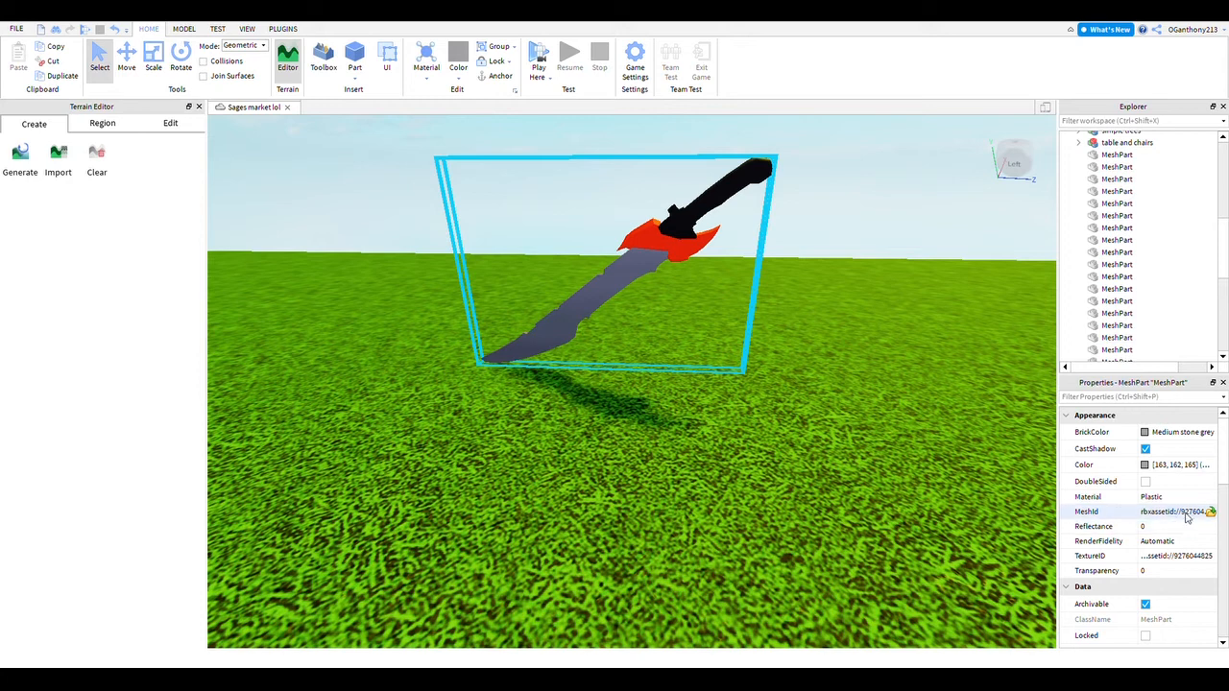
left_click(1175, 565)
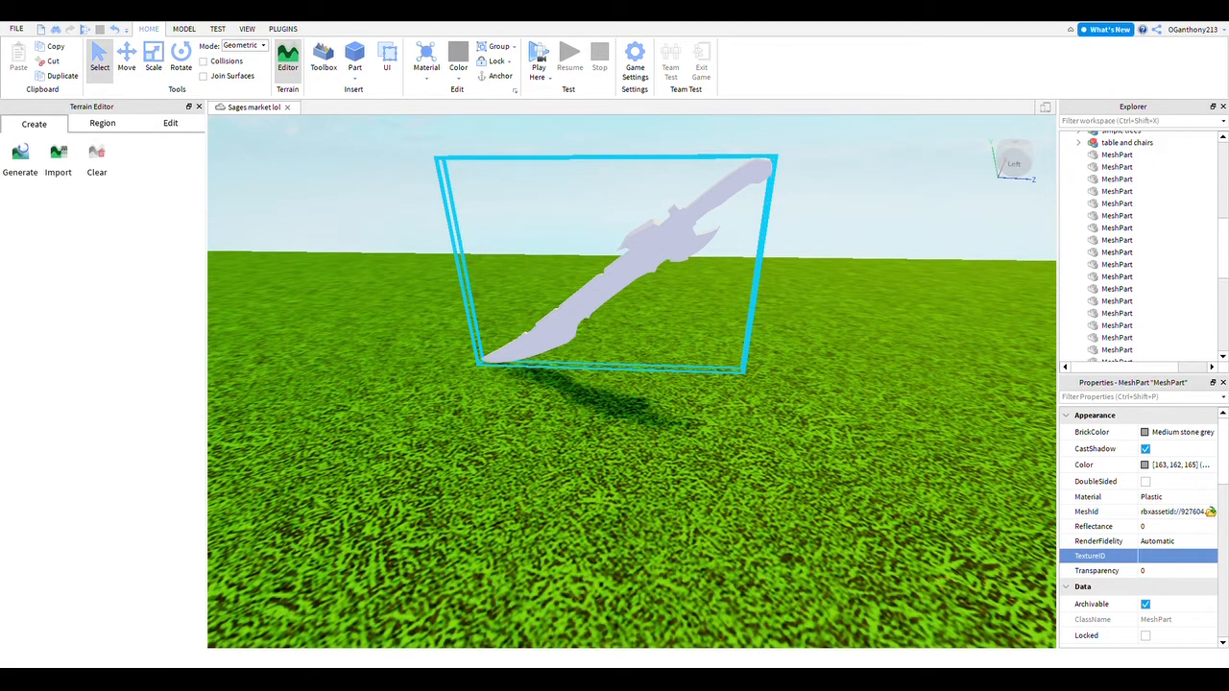
mouse_move(592, 330)
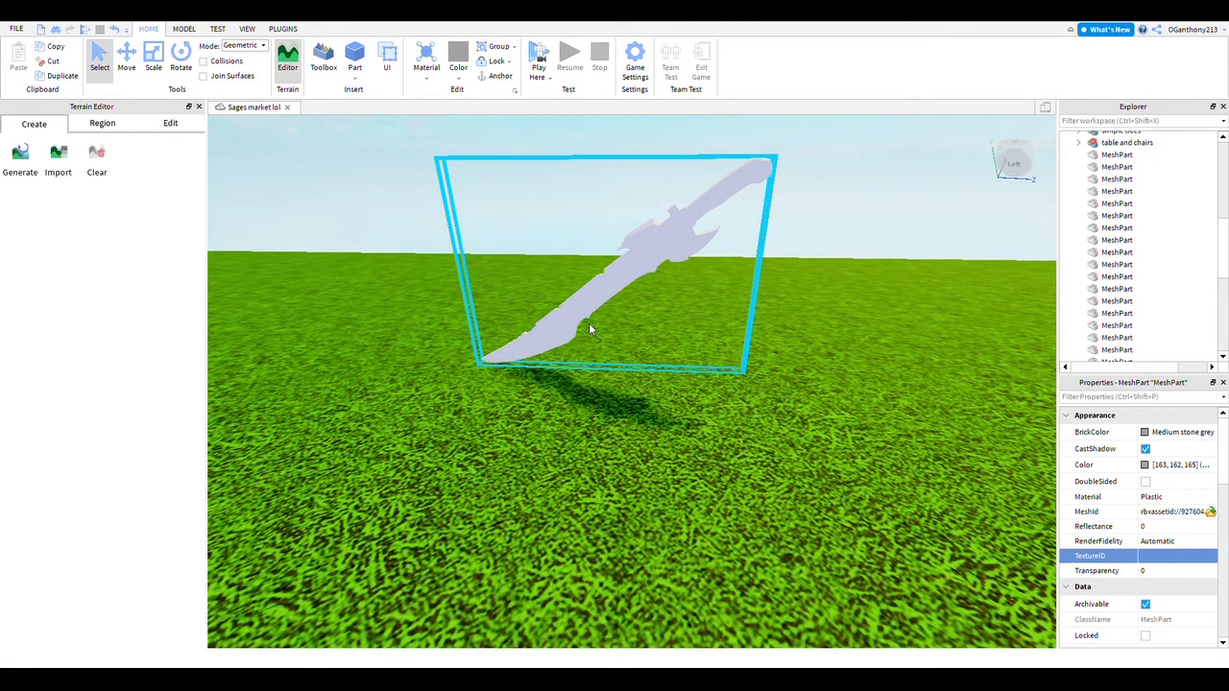
mouse_move(676, 326)
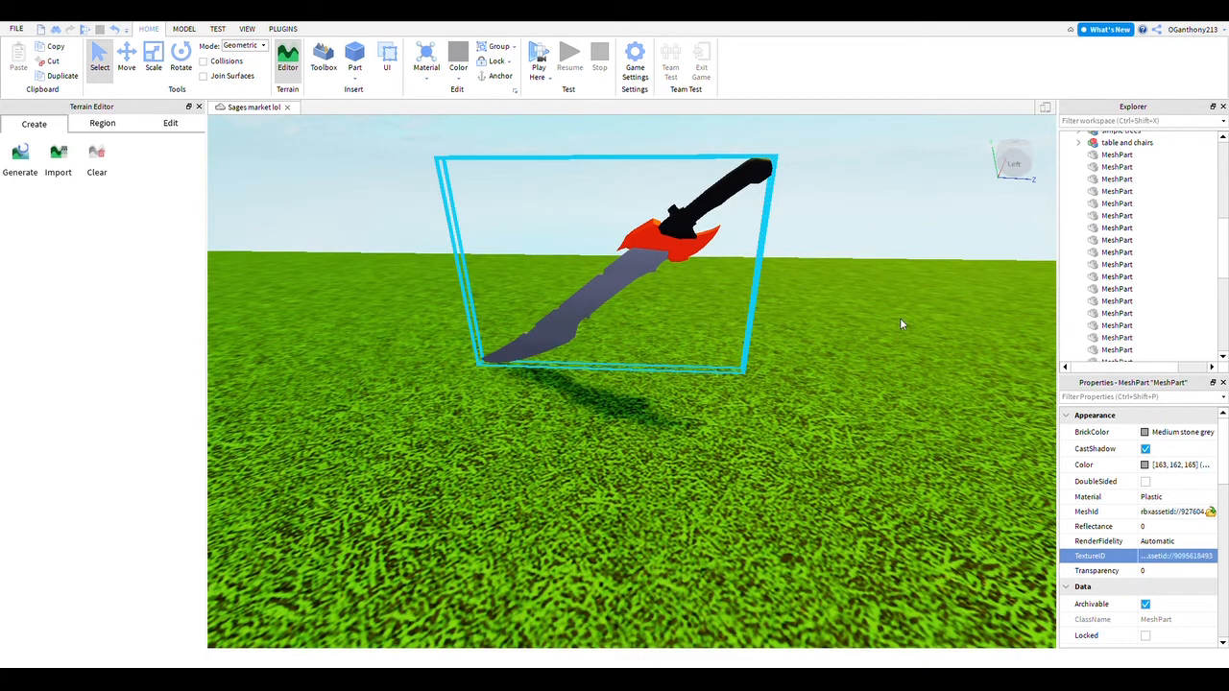
mouse_move(822, 319)
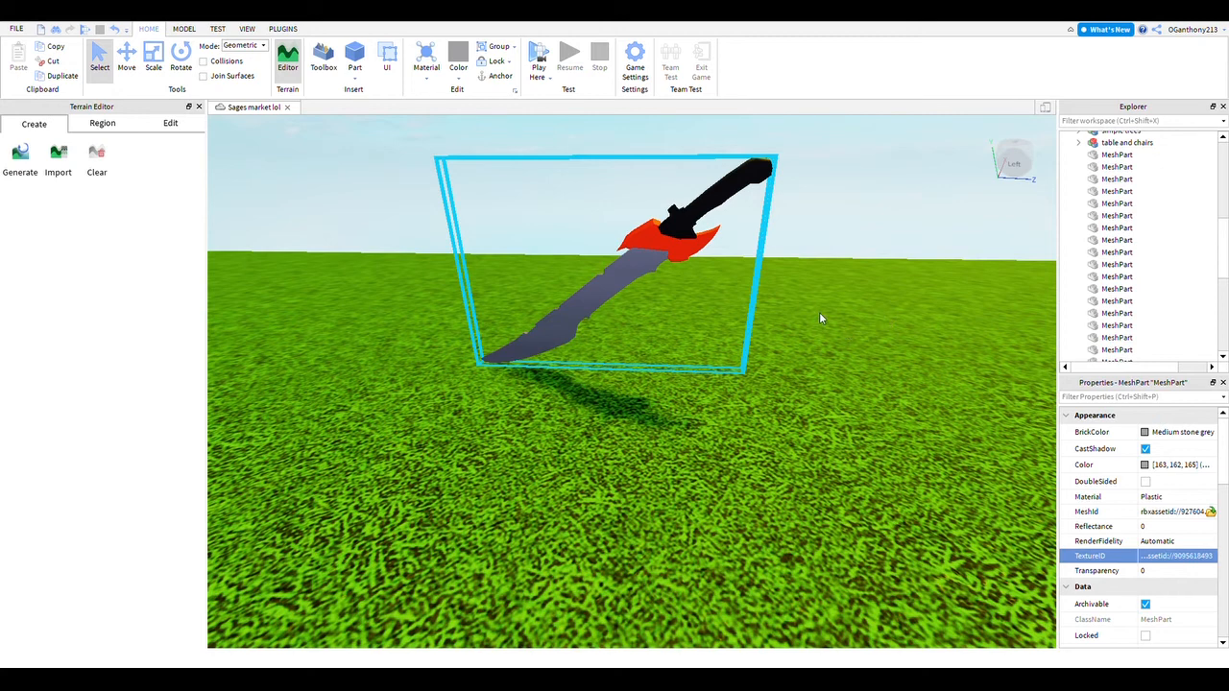
mouse_move(1163, 85)
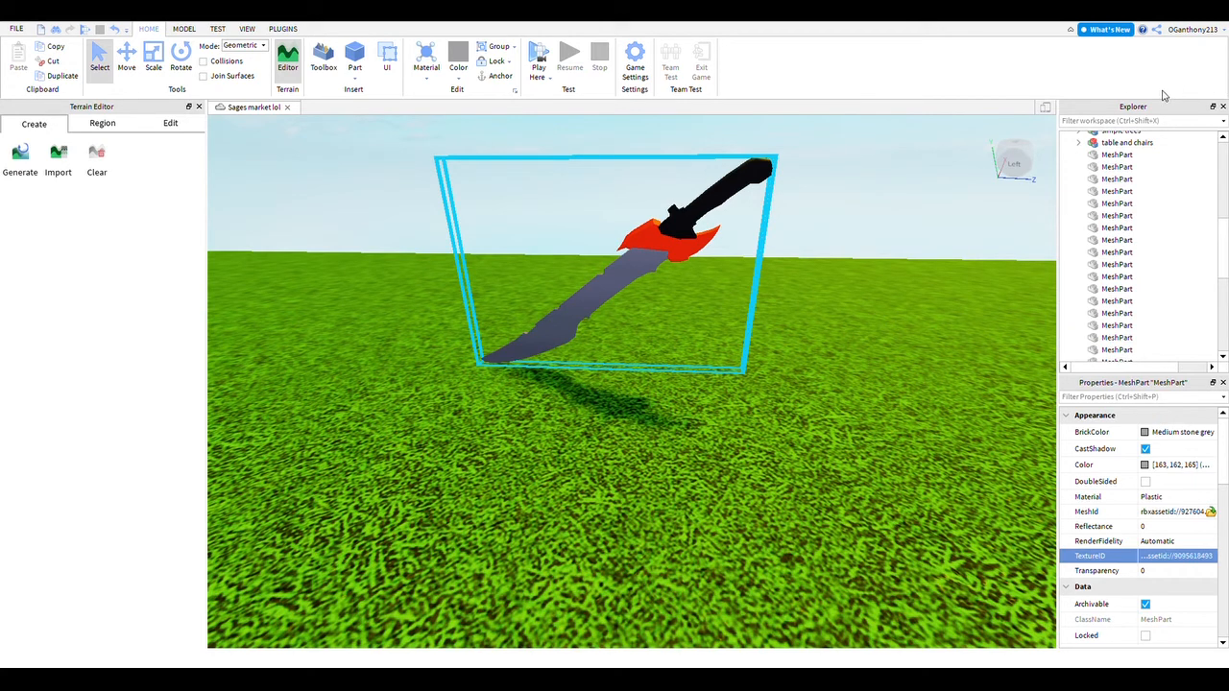